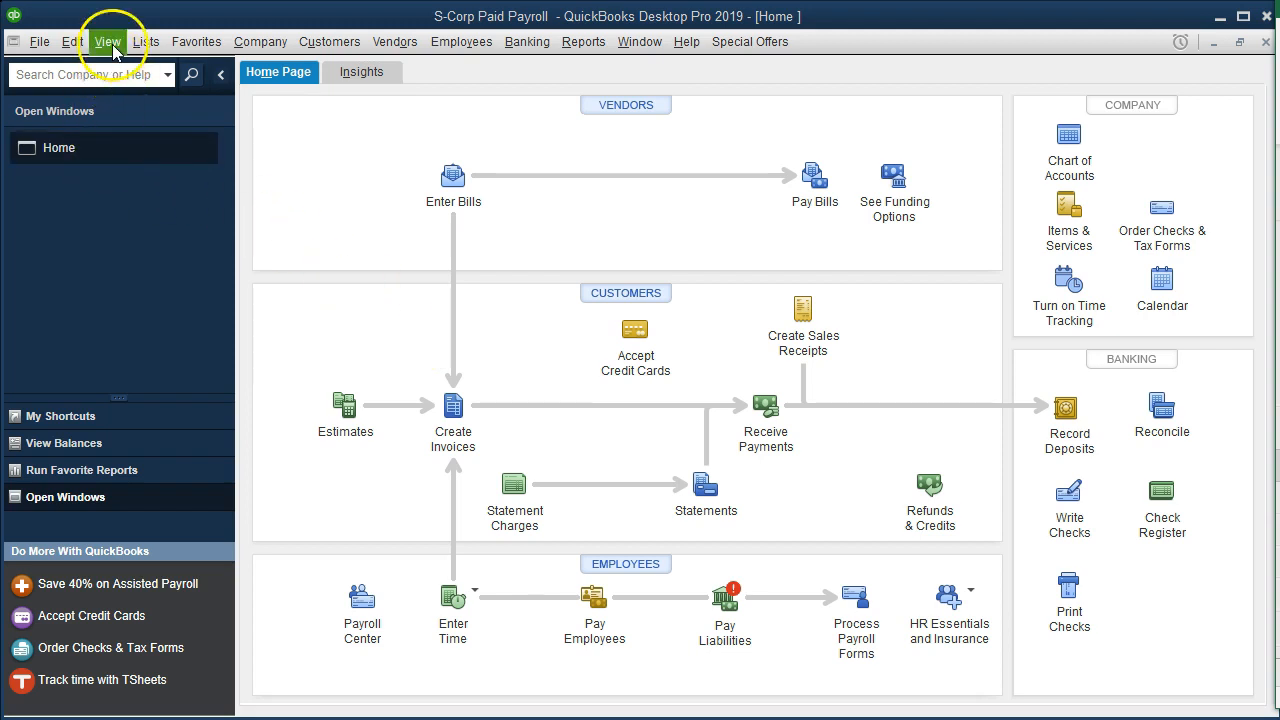
- Browse the View, Employees and Lists menus, then bring up the Payroll Item List
click(106, 40)
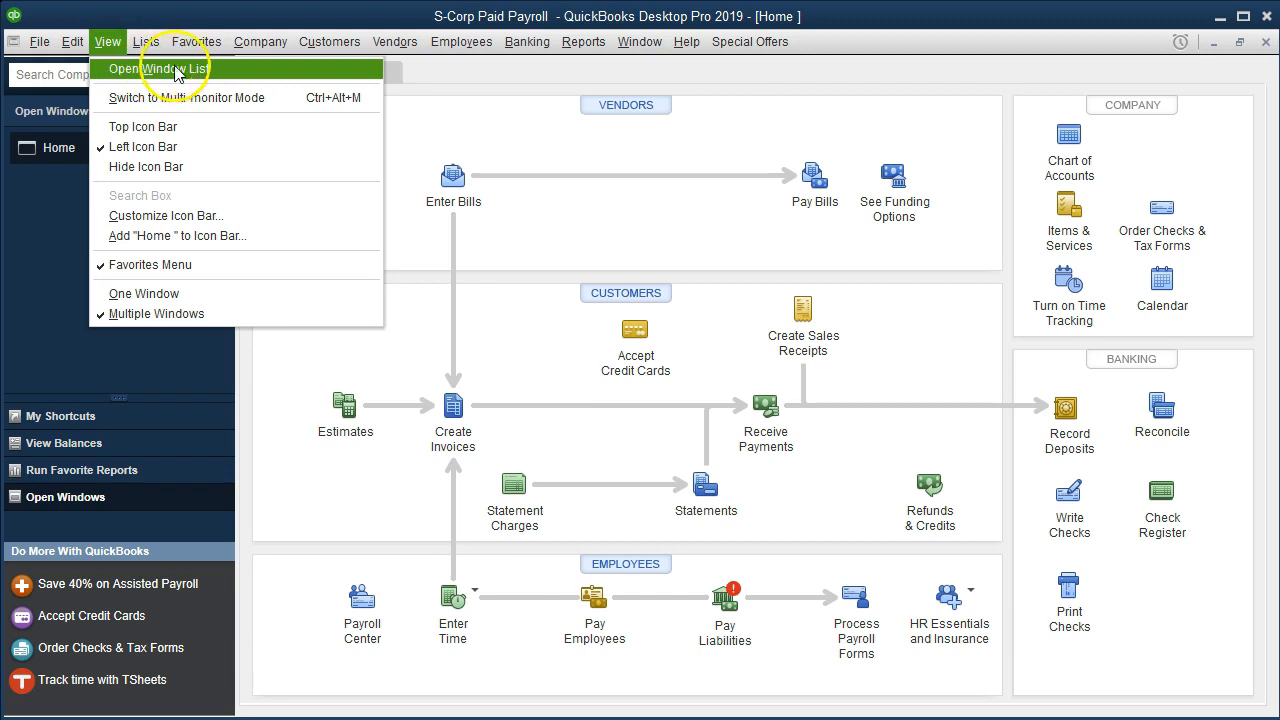
click(168, 68)
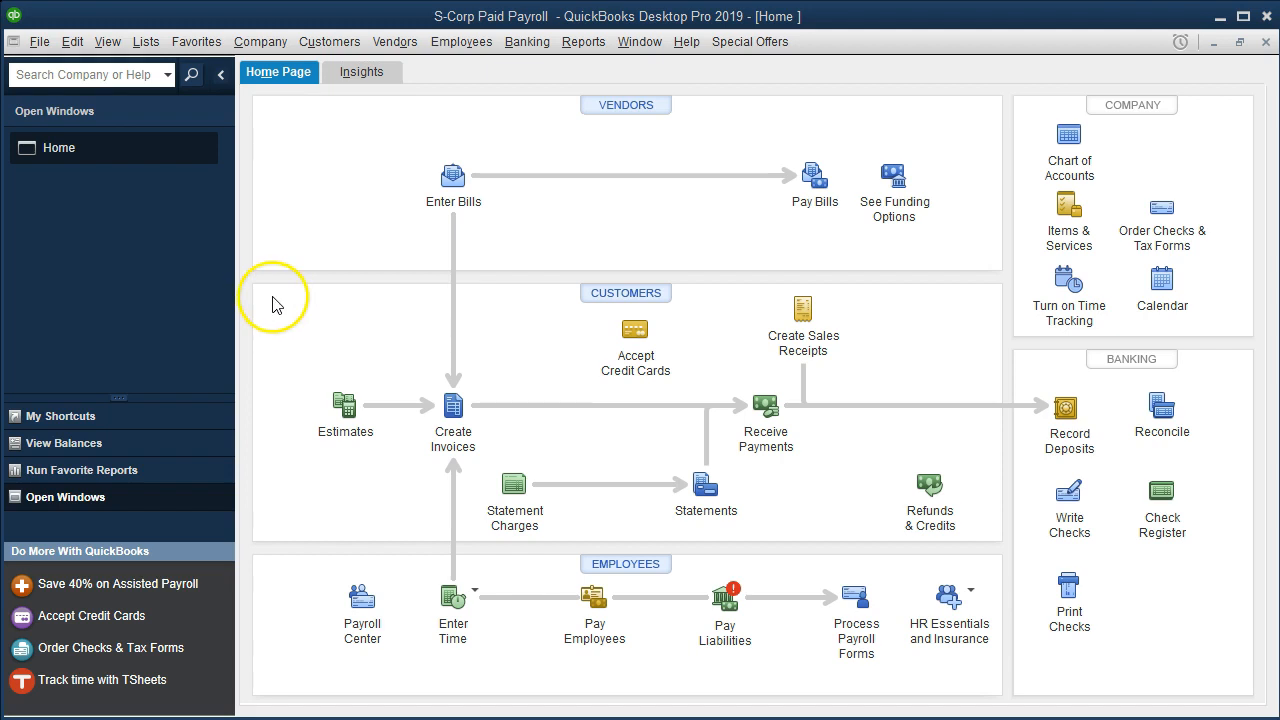
mouse_move(288, 292)
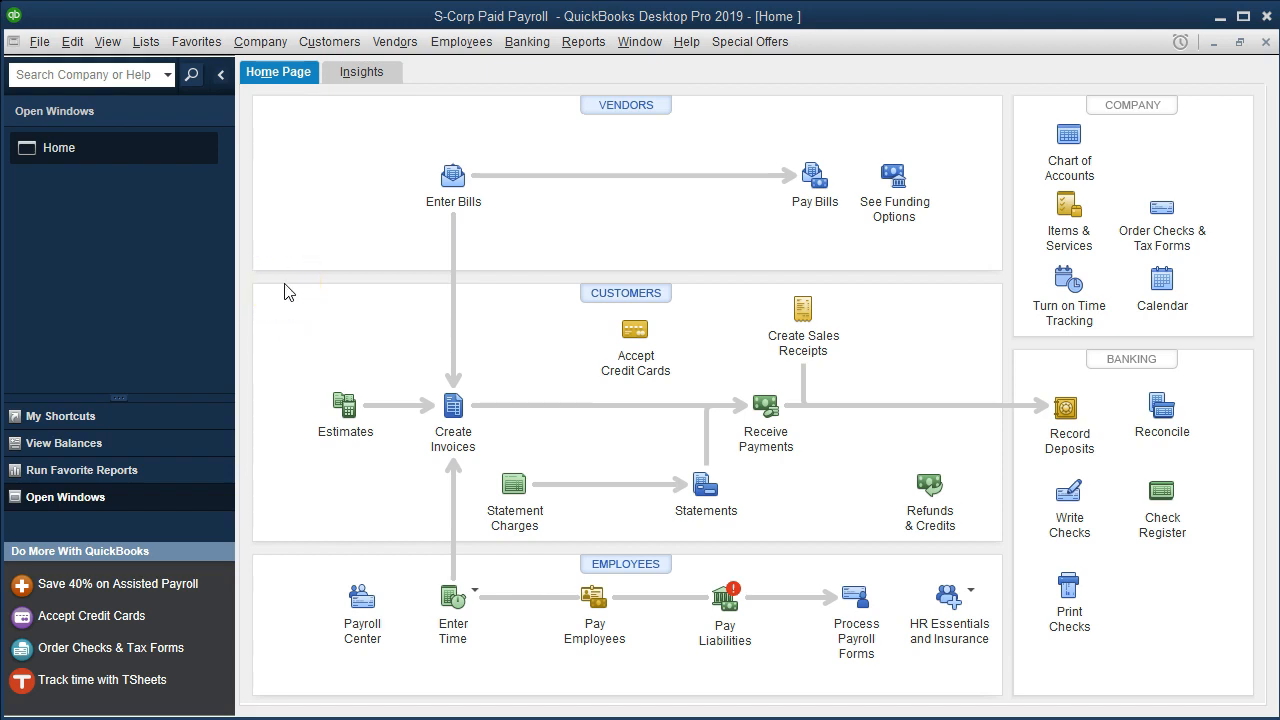
click(460, 40)
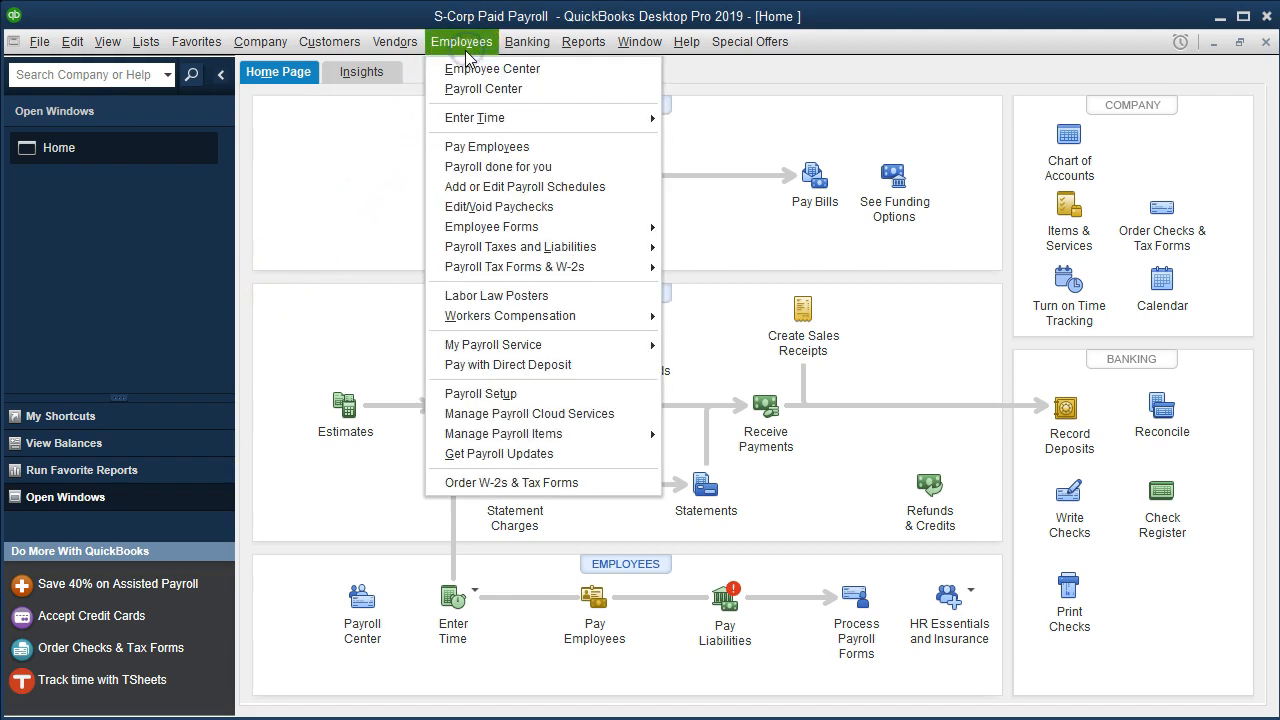
mouse_move(512, 392)
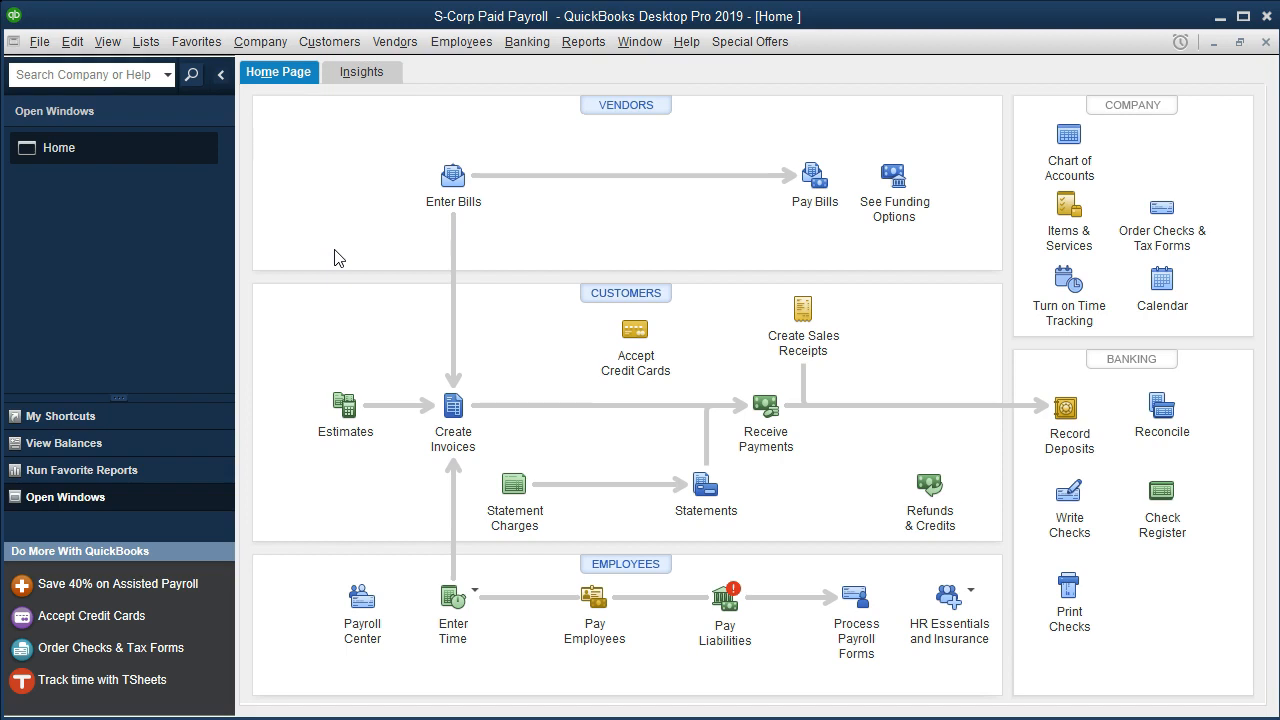
click(146, 40)
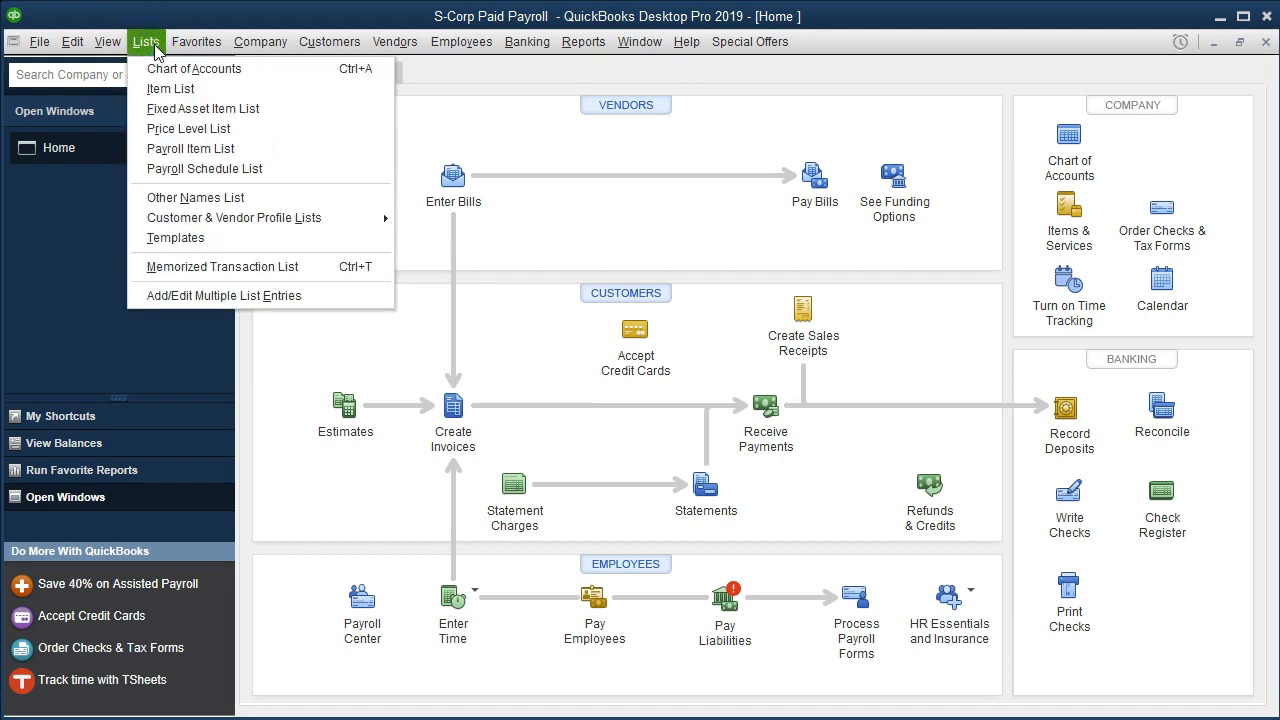
mouse_move(188, 128)
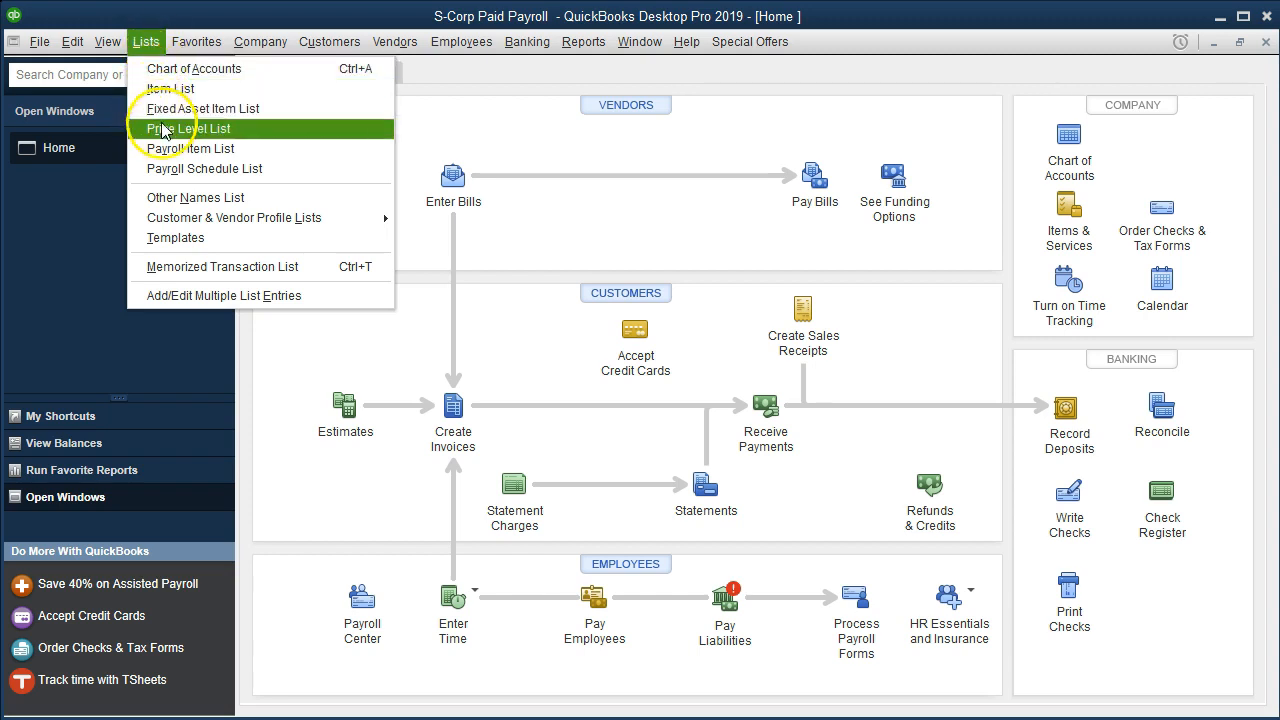
mouse_move(244, 148)
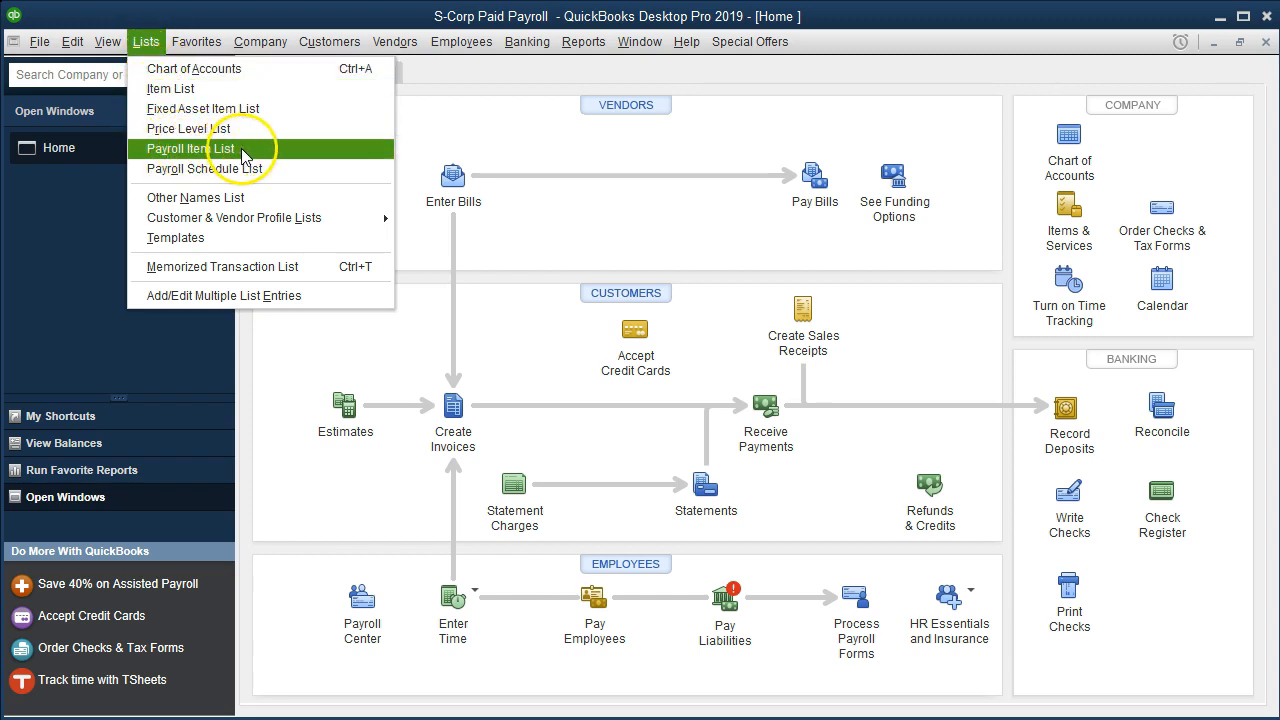
click(190, 148)
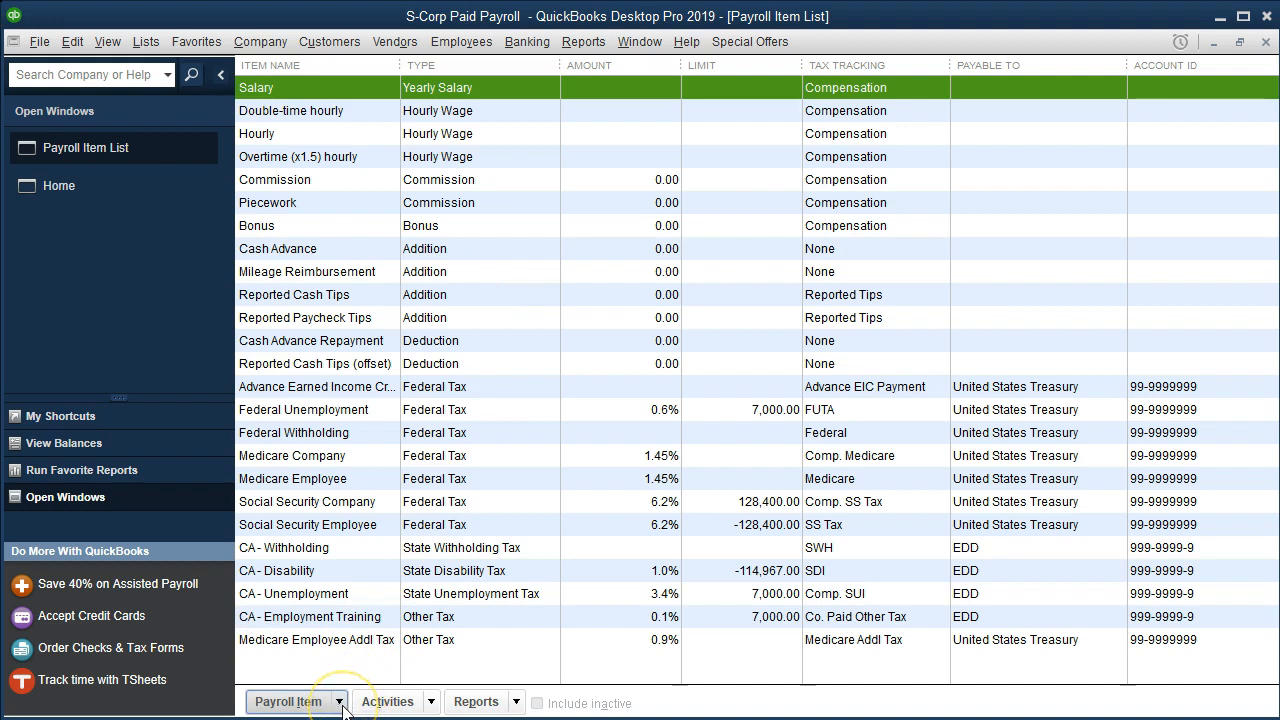
- Start a new payroll item with EZ Setup and choose Retirement Benefits as its type
click(288, 700)
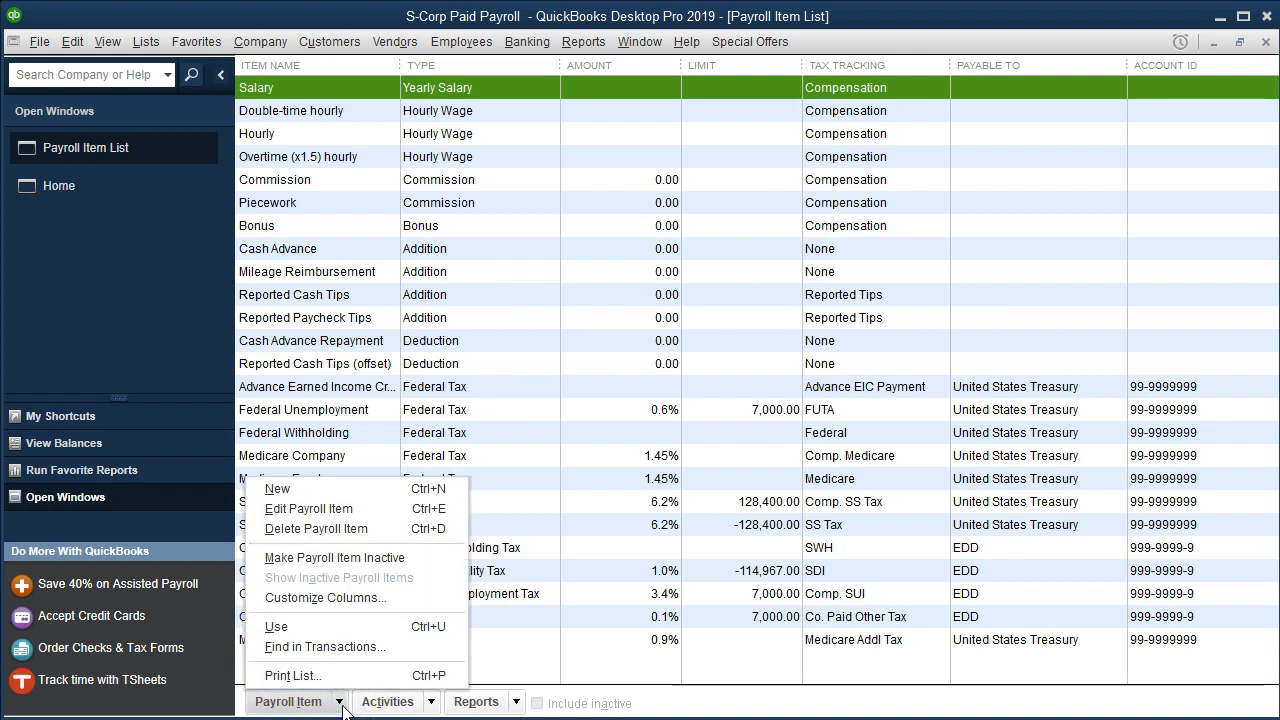
mouse_move(312, 488)
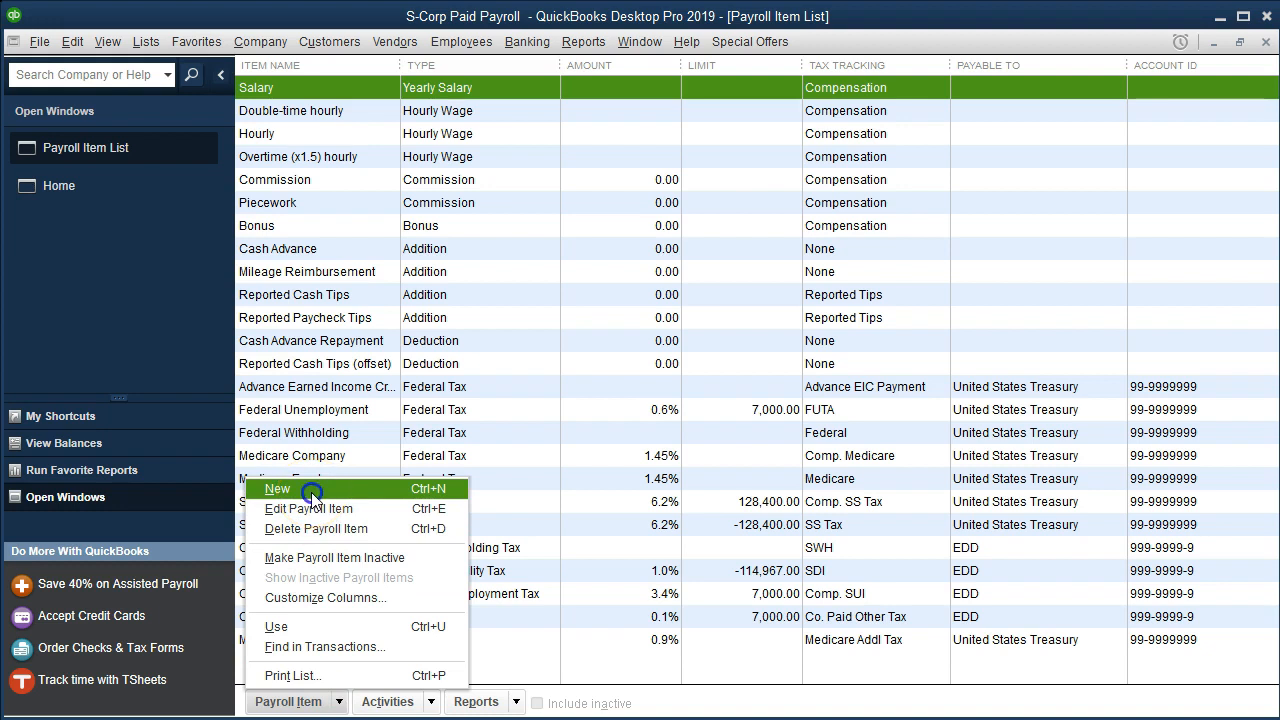
click(278, 488)
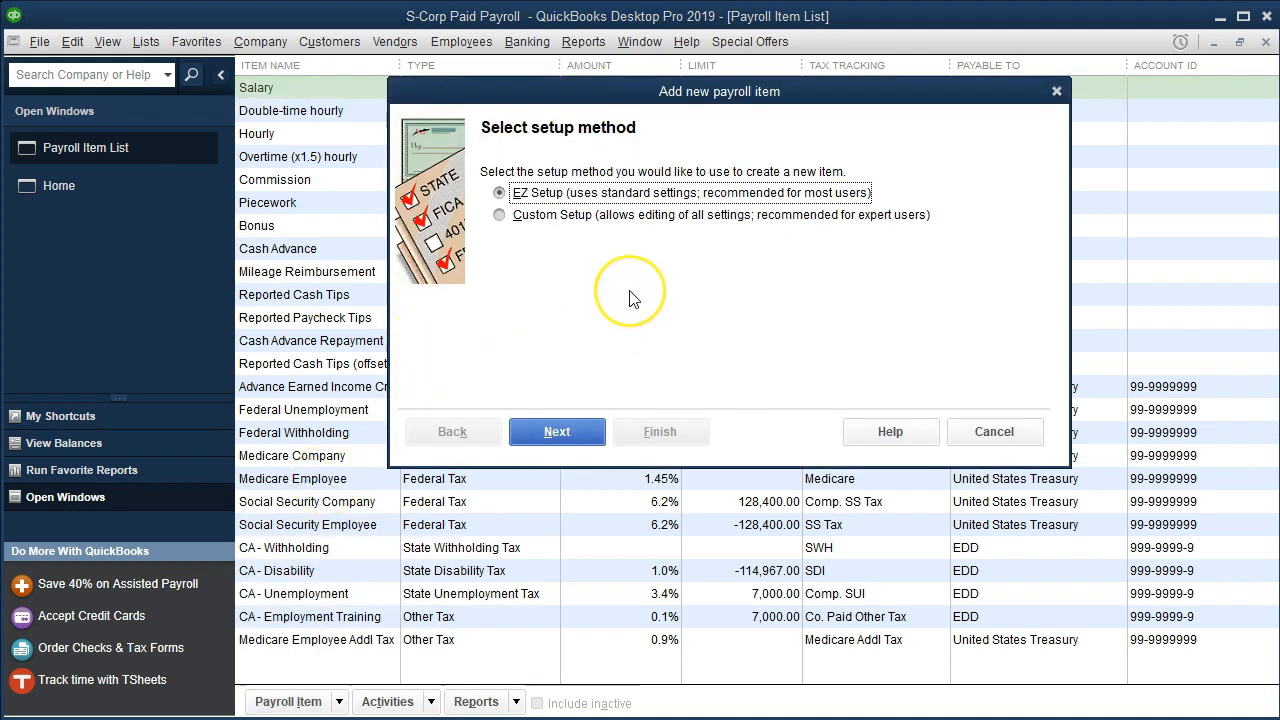
mouse_move(570, 236)
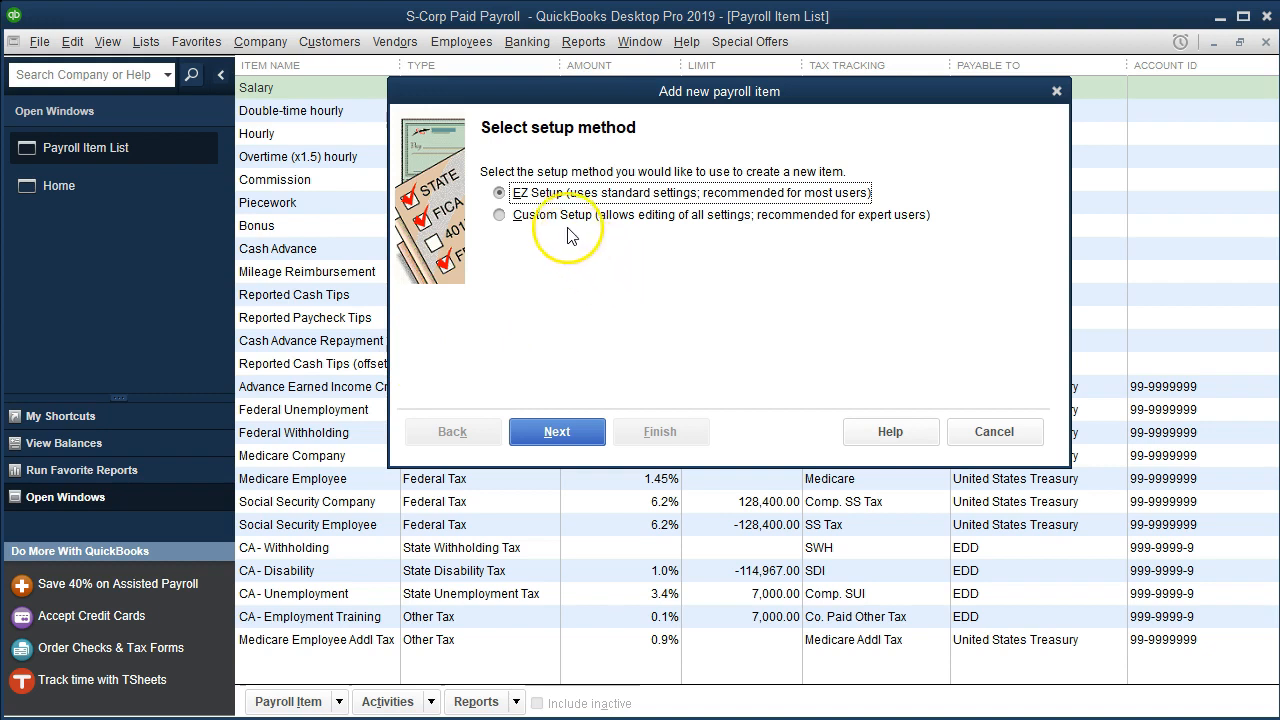
mouse_move(570, 244)
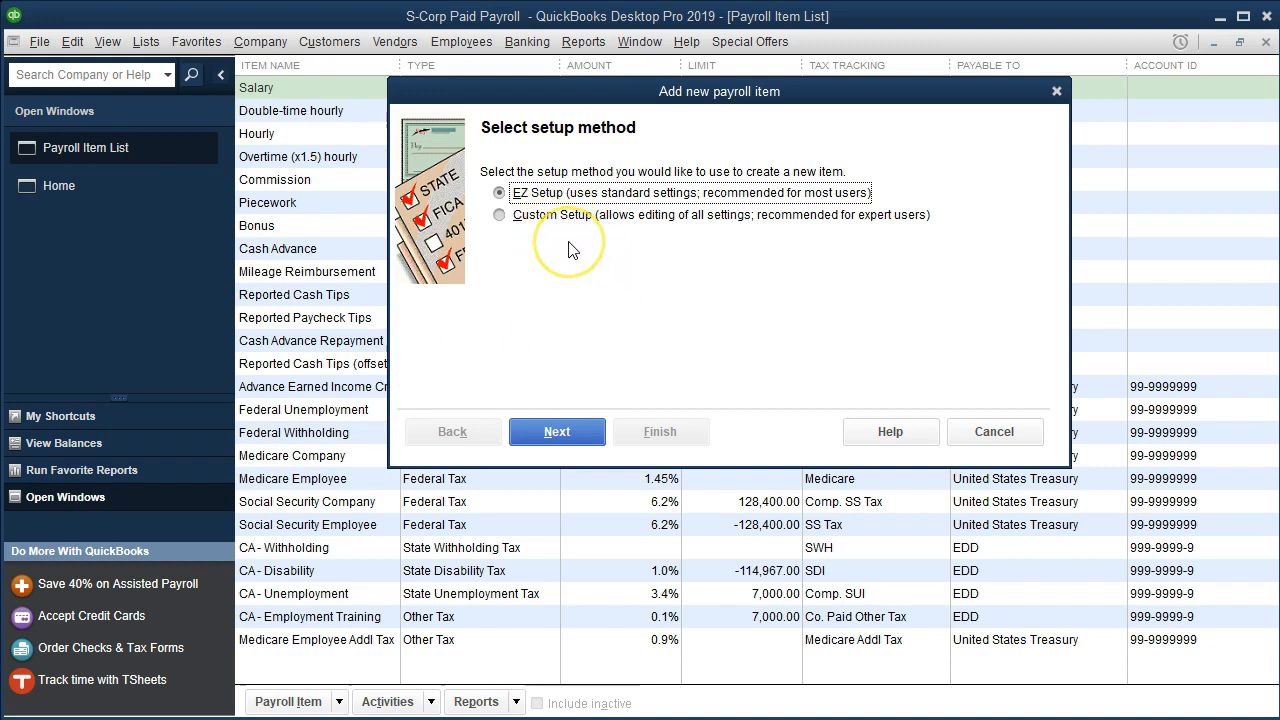
mouse_move(492, 288)
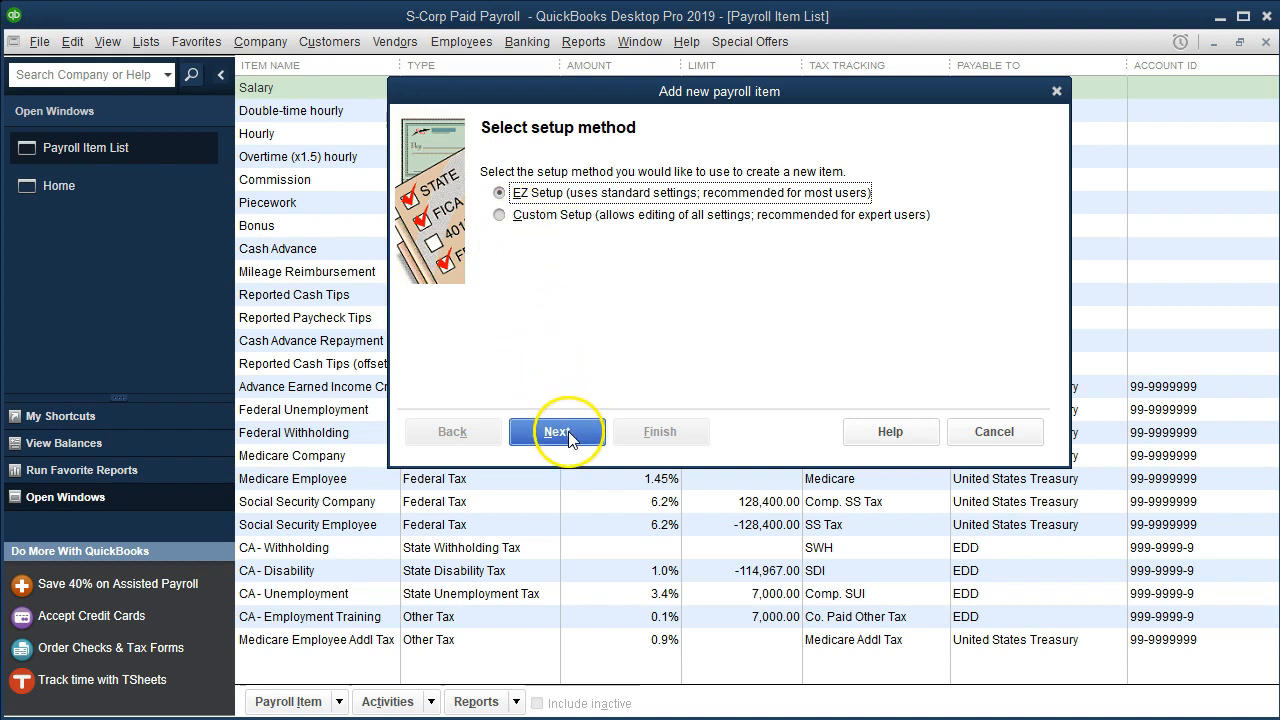
click(556, 432)
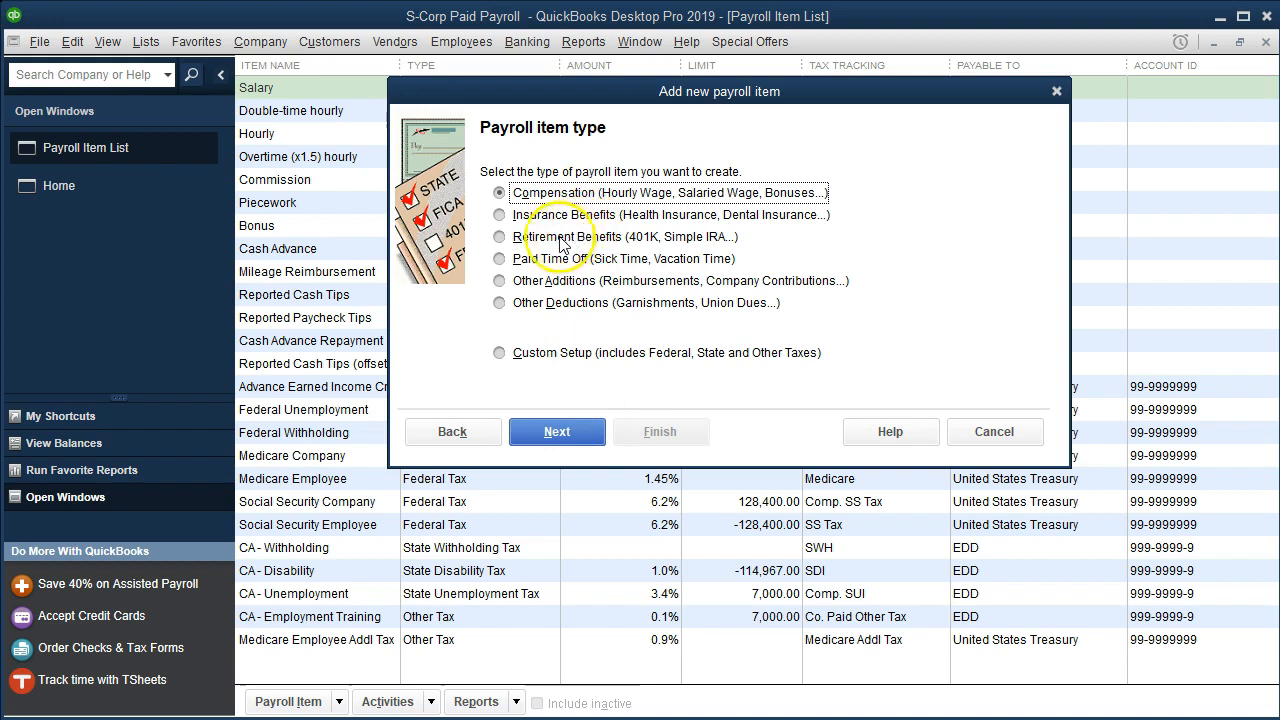
click(500, 236)
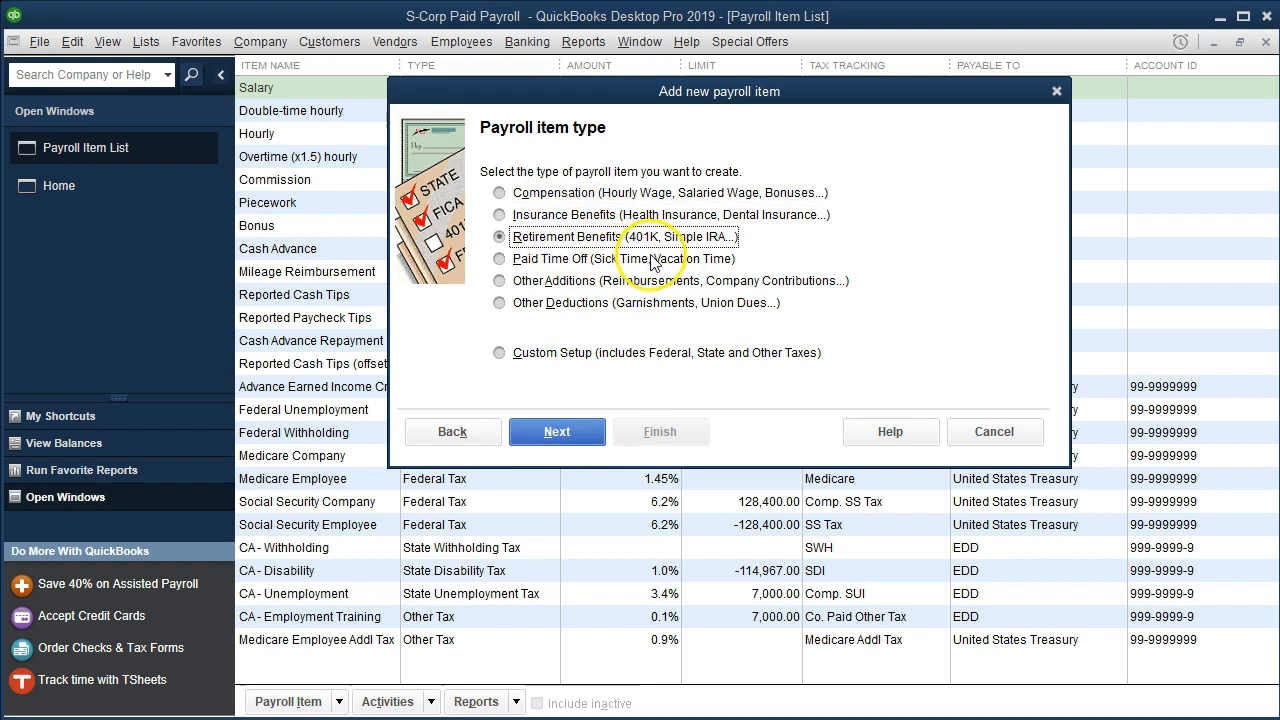
mouse_move(538, 268)
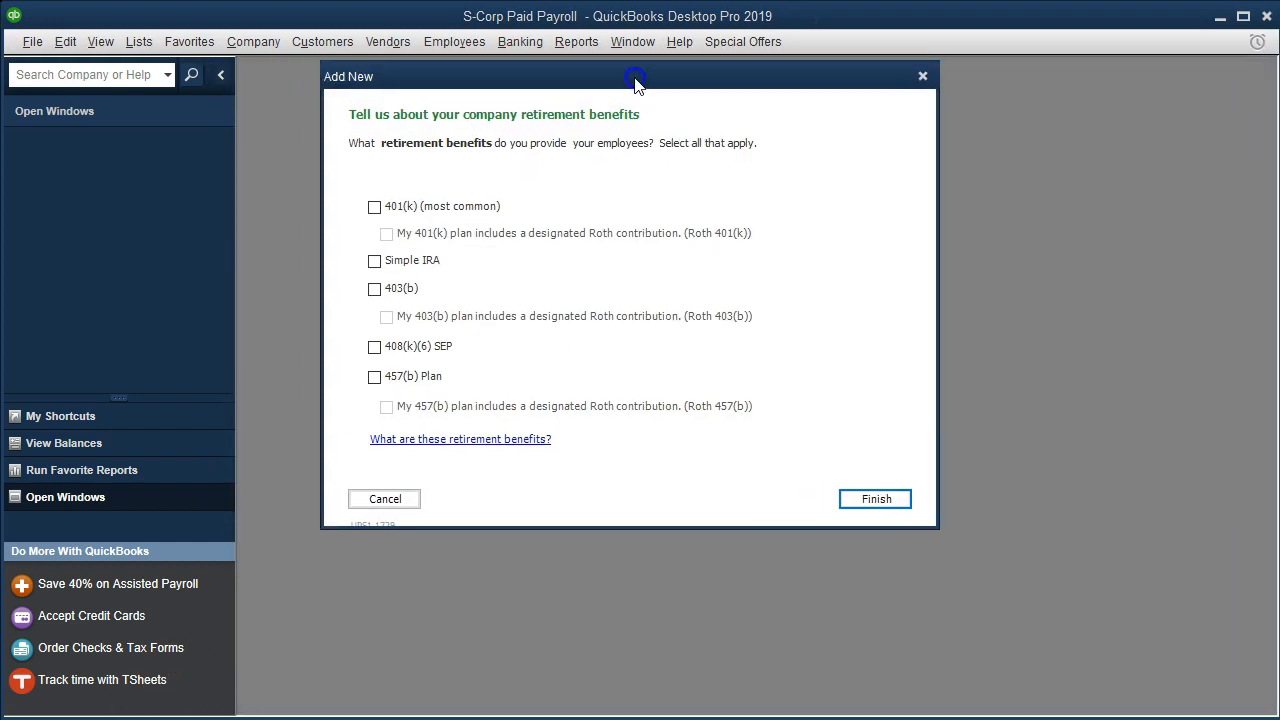
mouse_move(374, 206)
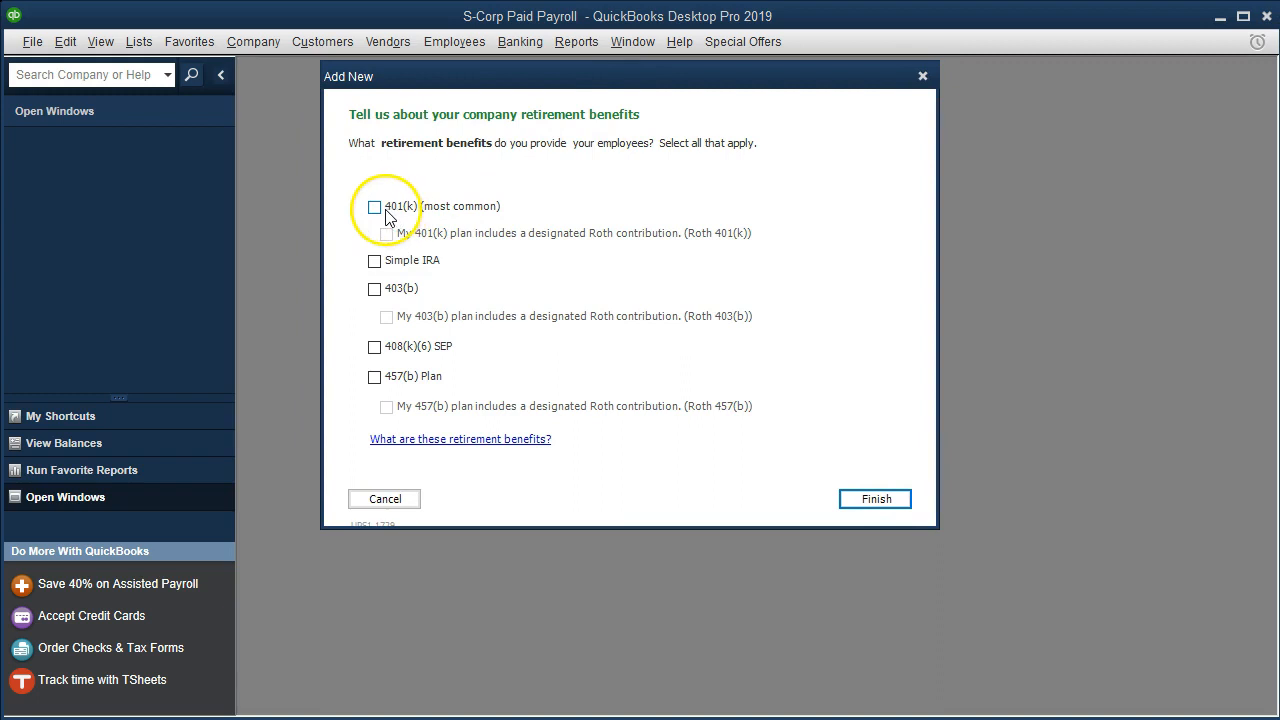
- Check 401(k) (most common) as the provided benefit and continue to its payment schedule
click(374, 206)
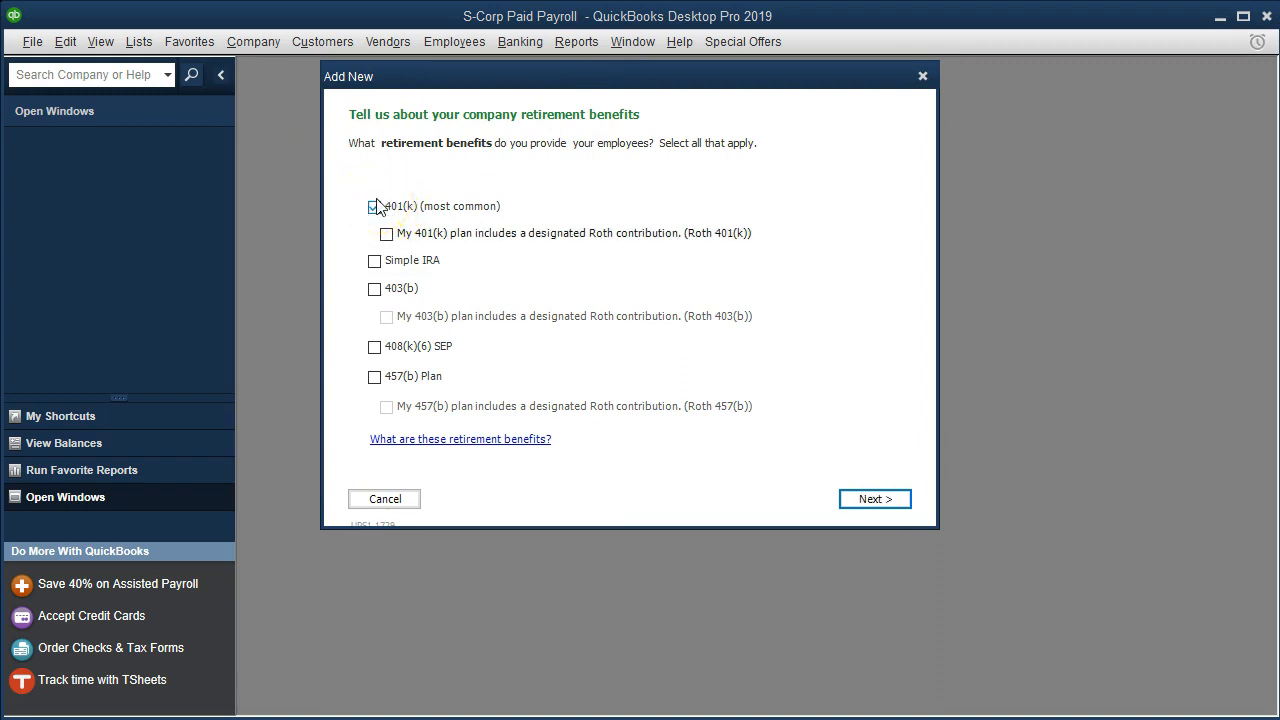
click(374, 206)
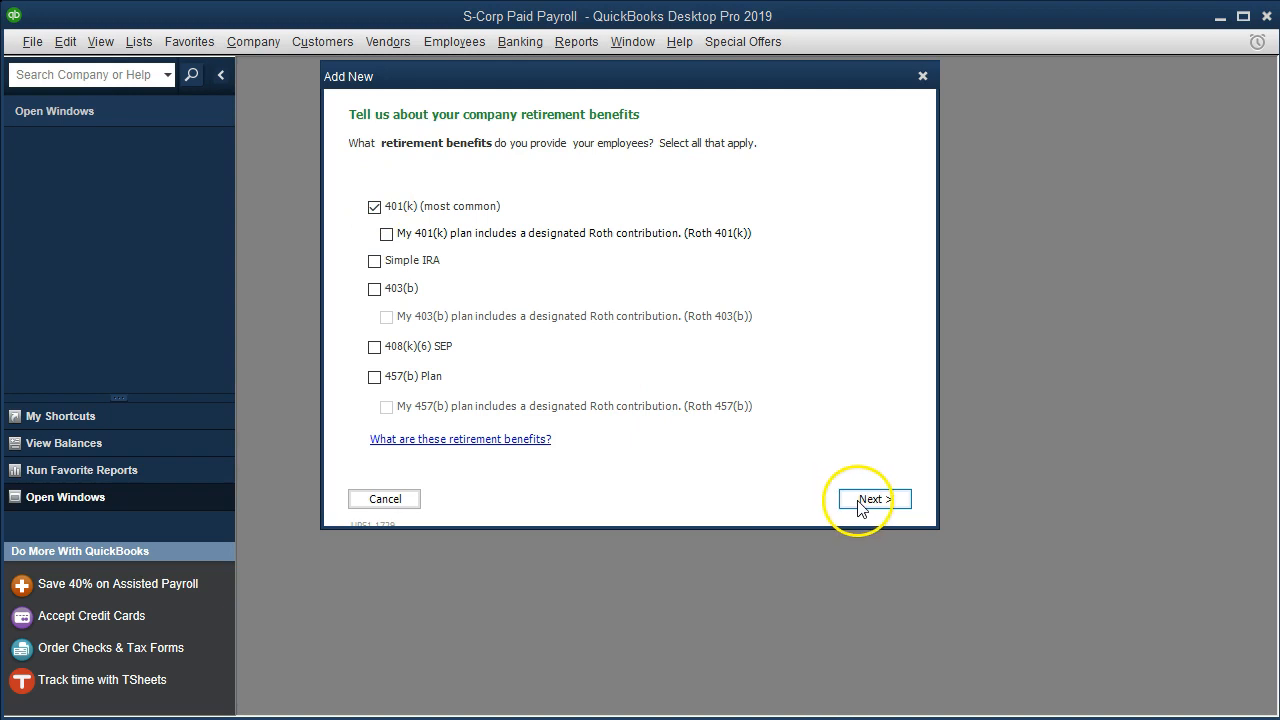
click(872, 500)
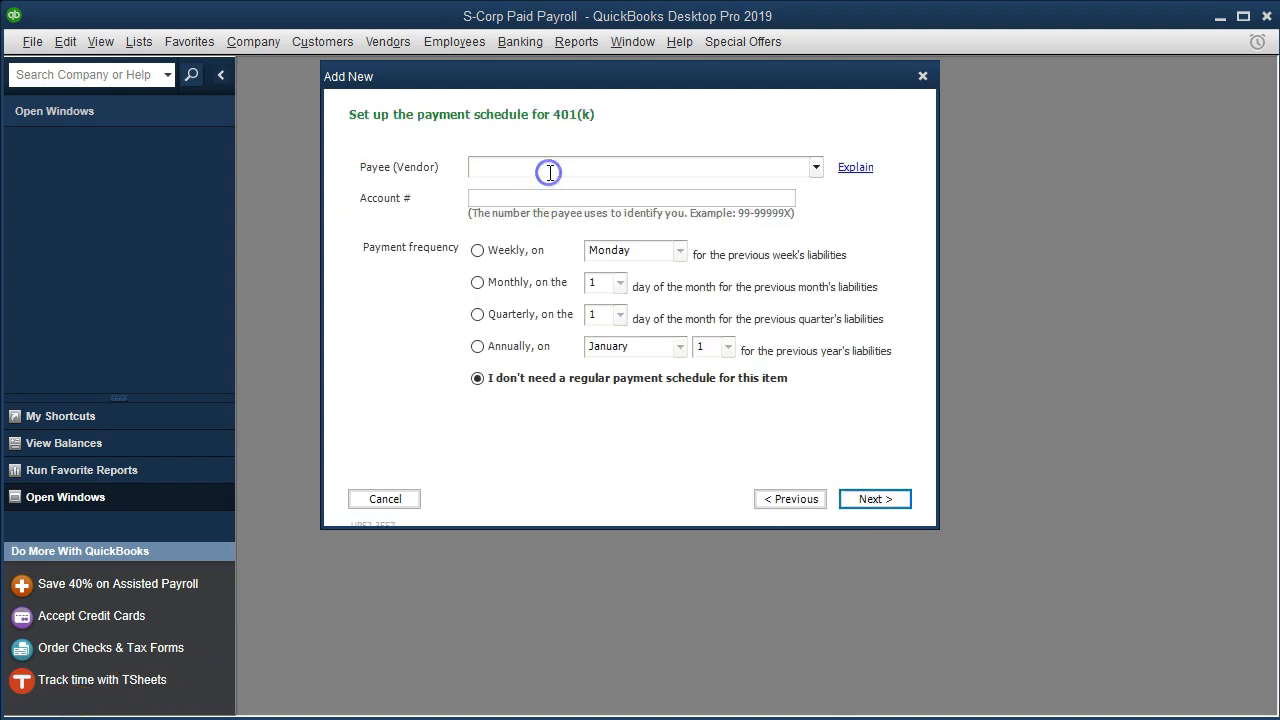
- Name '401 K Vendor' as the 401(k) payee with no regular payment schedule and advance to Finishing up
text(401)
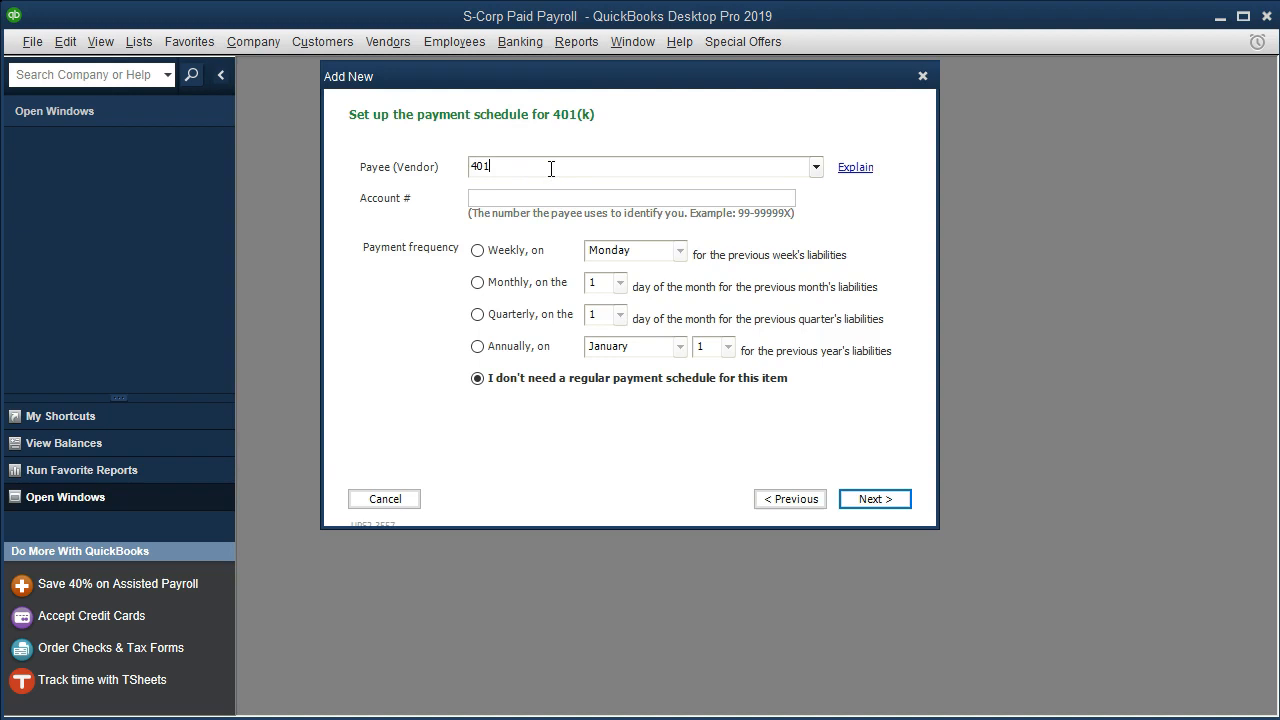
text(K)
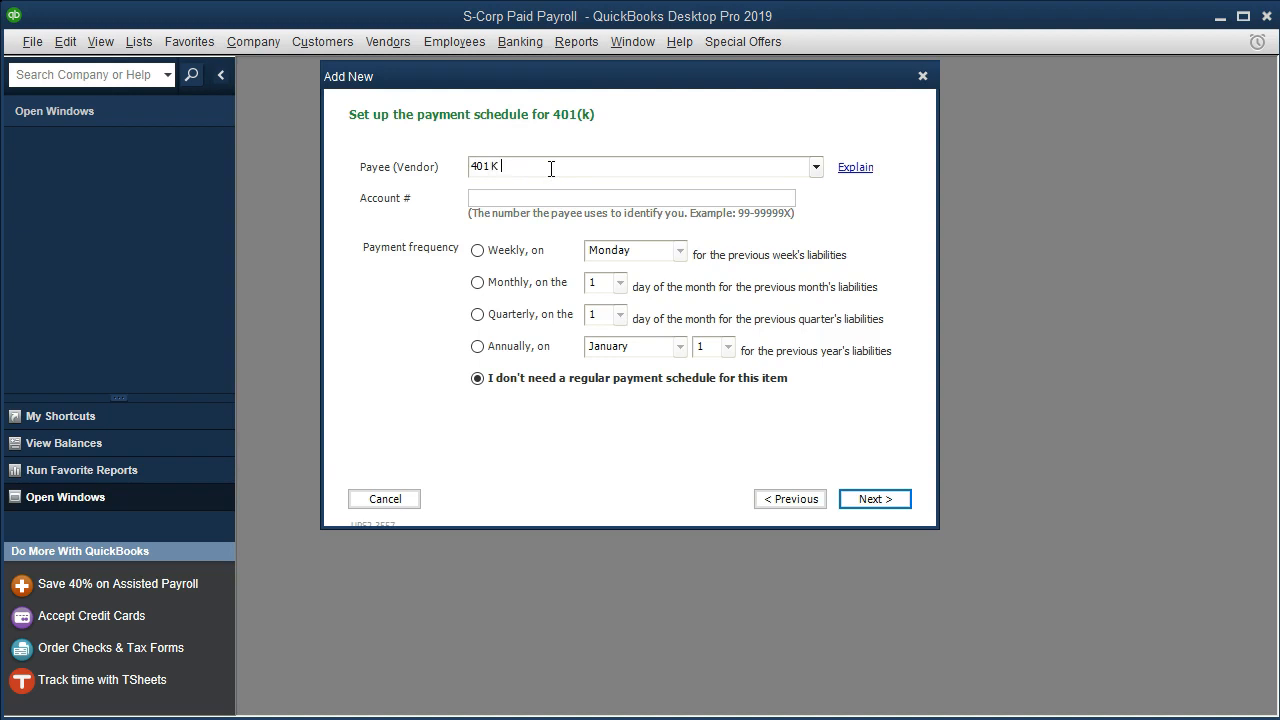
text(Vend)
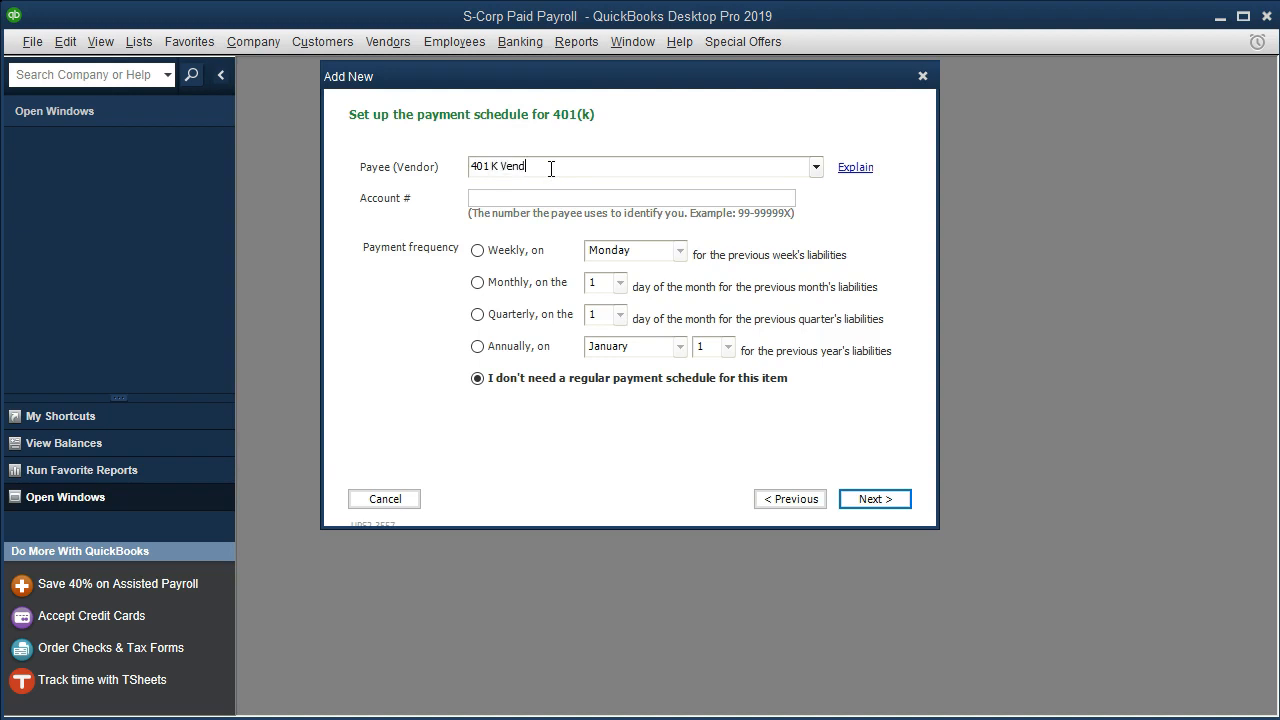
text(or)
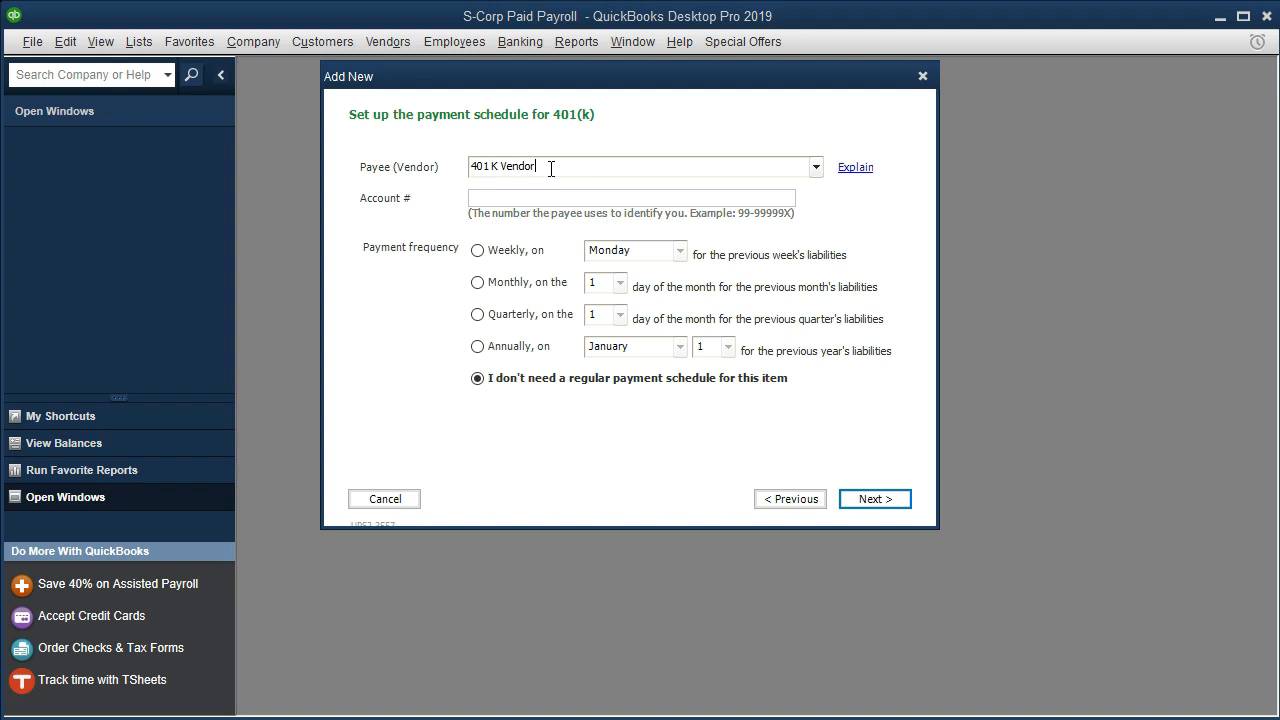
mouse_move(518, 420)
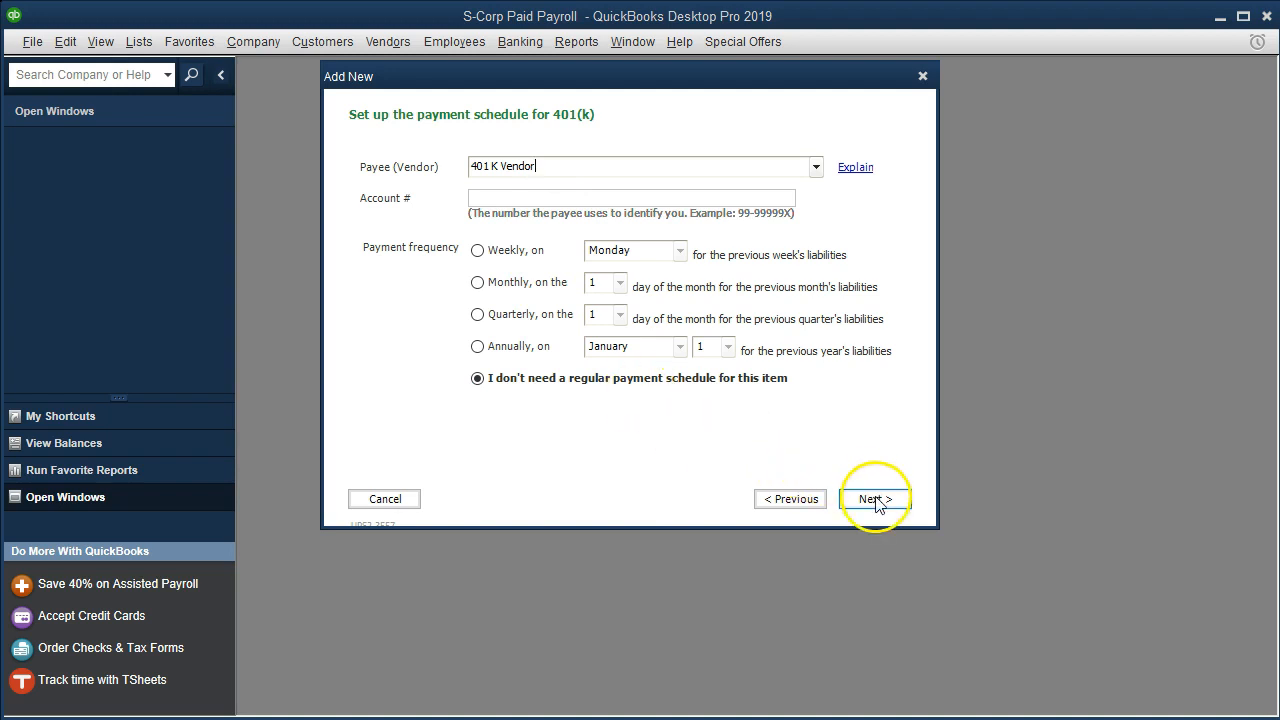
click(872, 500)
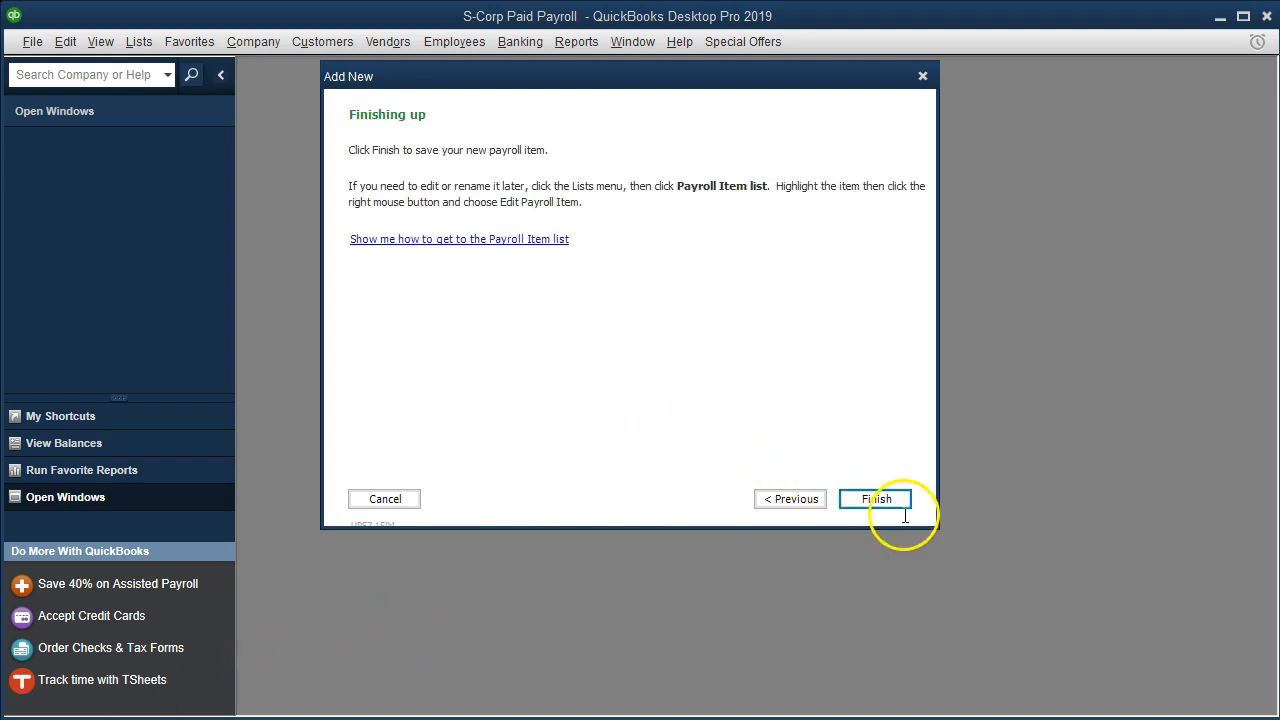
- Finish the new item and review 401k Co. Match and 401k Emp. in the maximized Payroll Item List
click(876, 498)
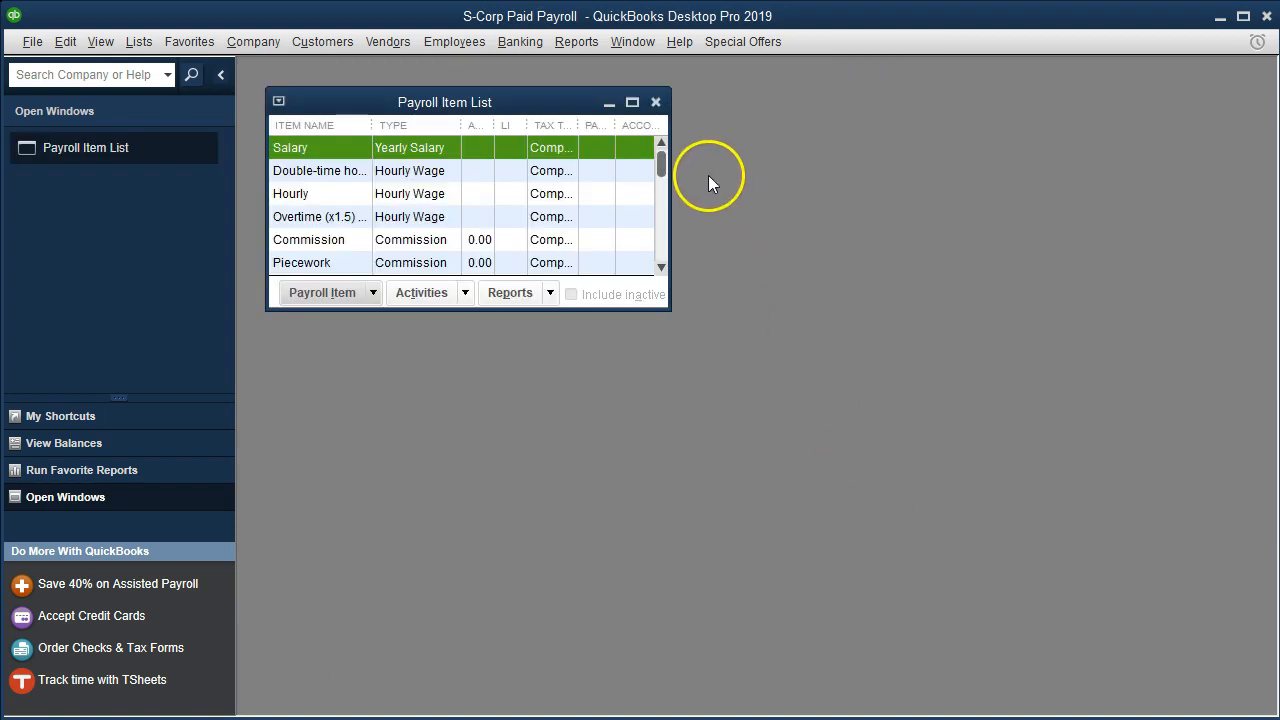
mouse_move(632, 102)
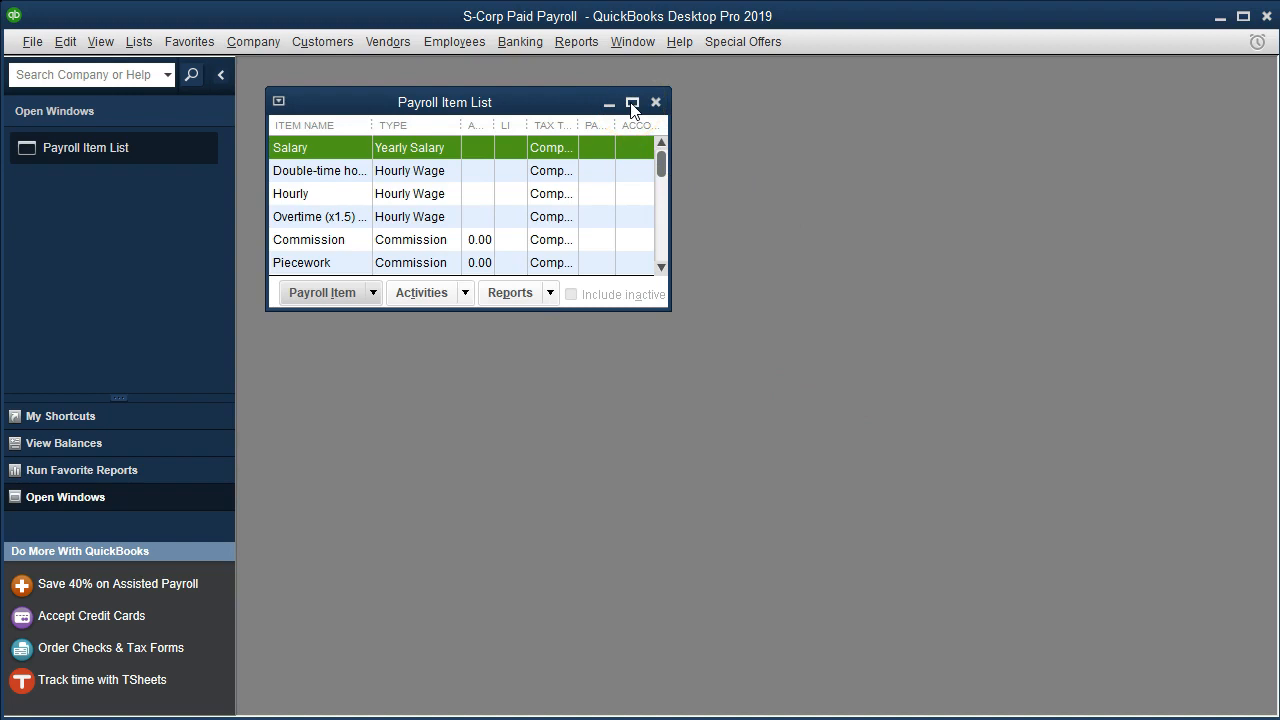
click(632, 102)
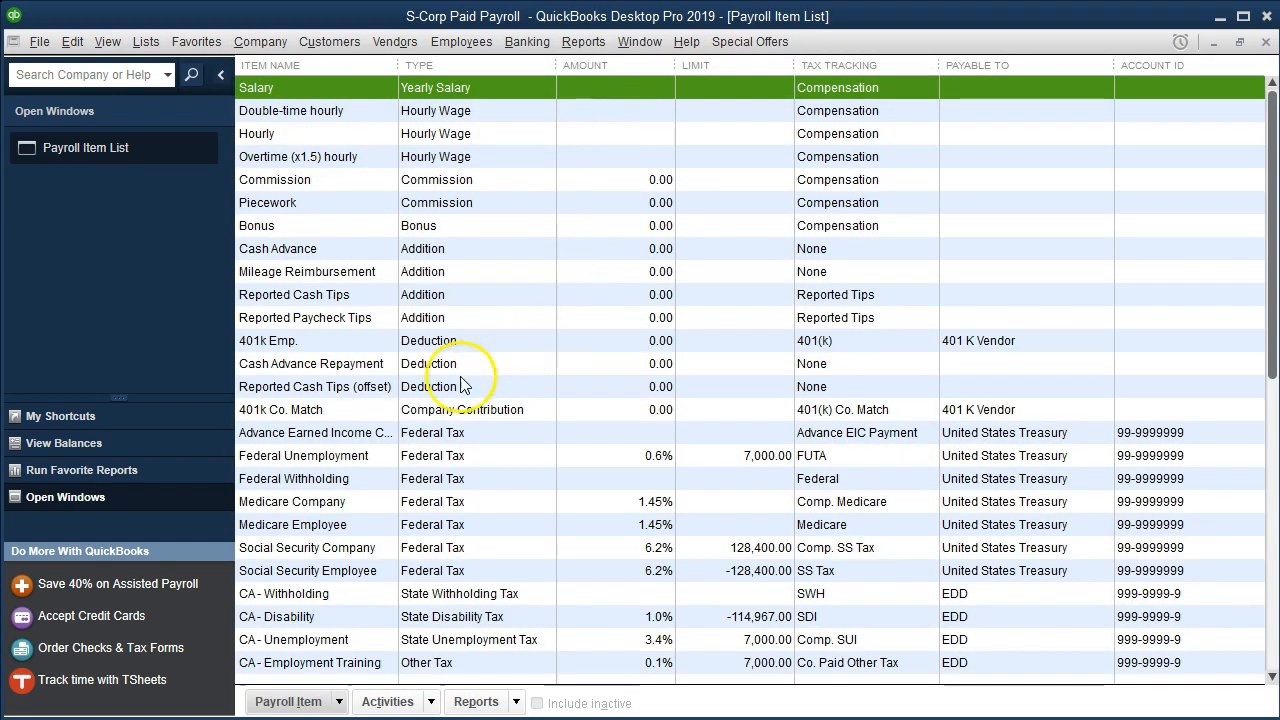
click(280, 408)
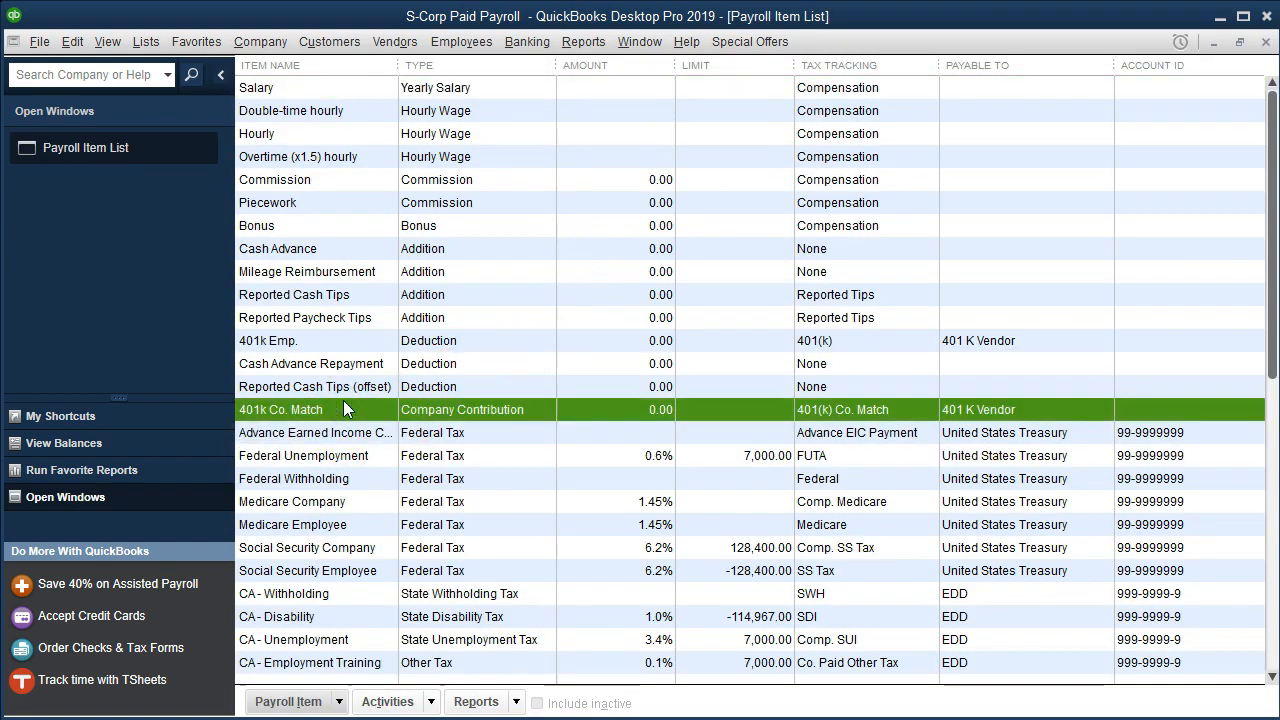
click(300, 340)
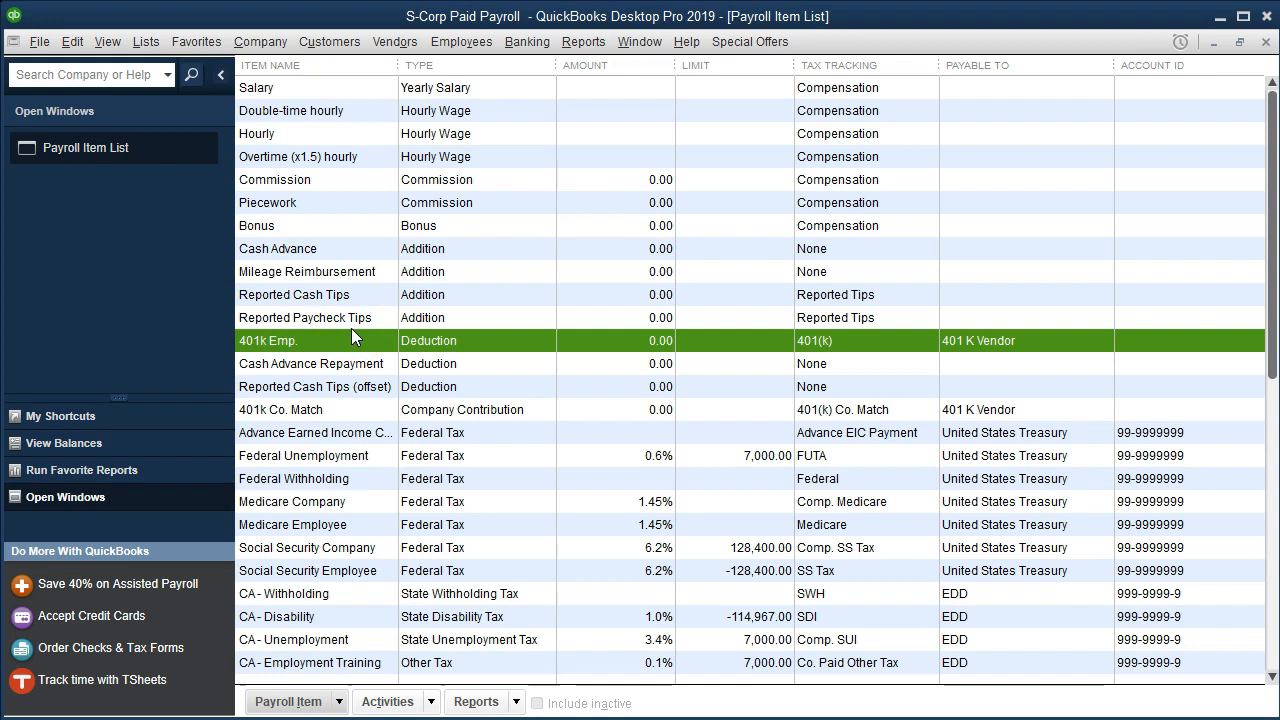
mouse_move(344, 348)
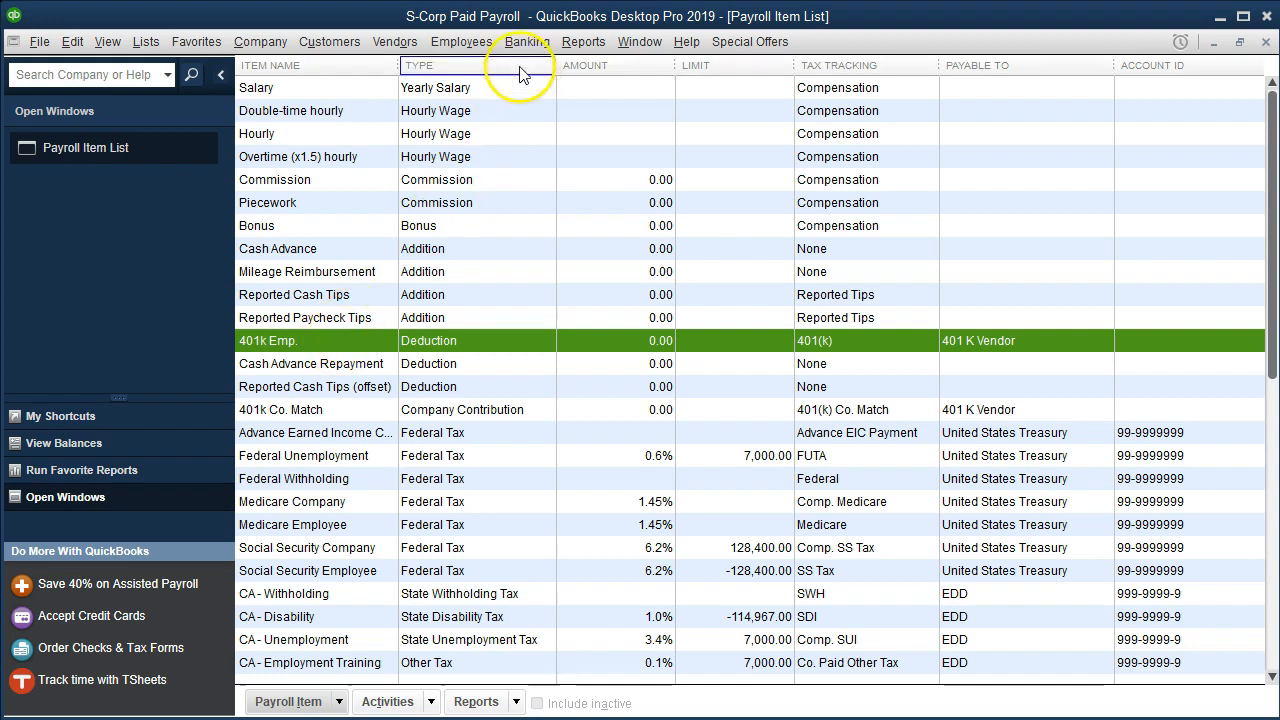
click(460, 40)
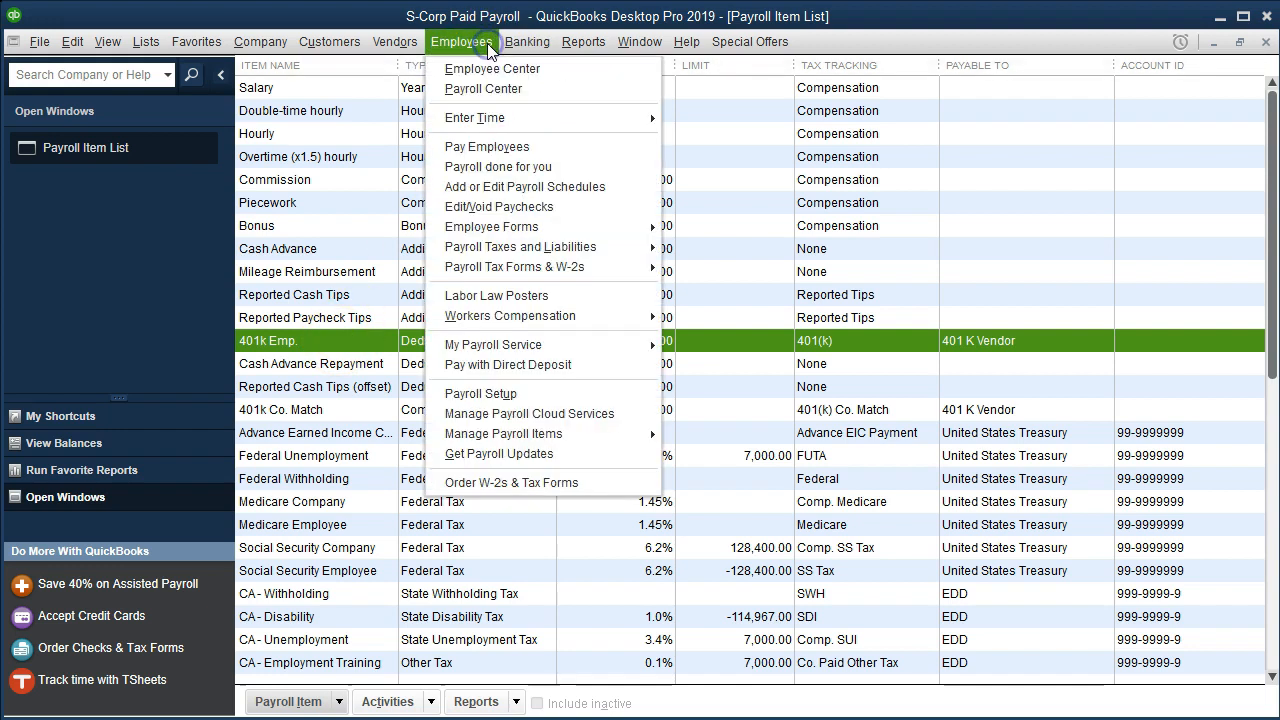
click(540, 70)
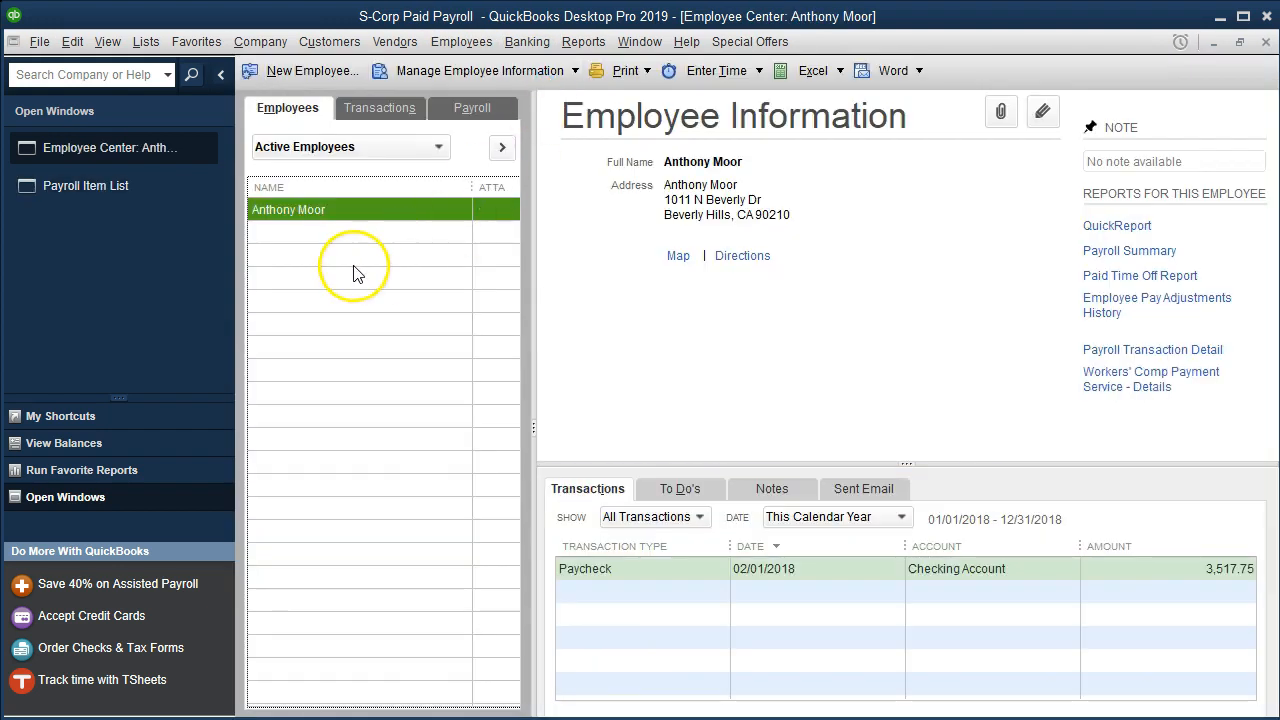
mouse_move(356, 232)
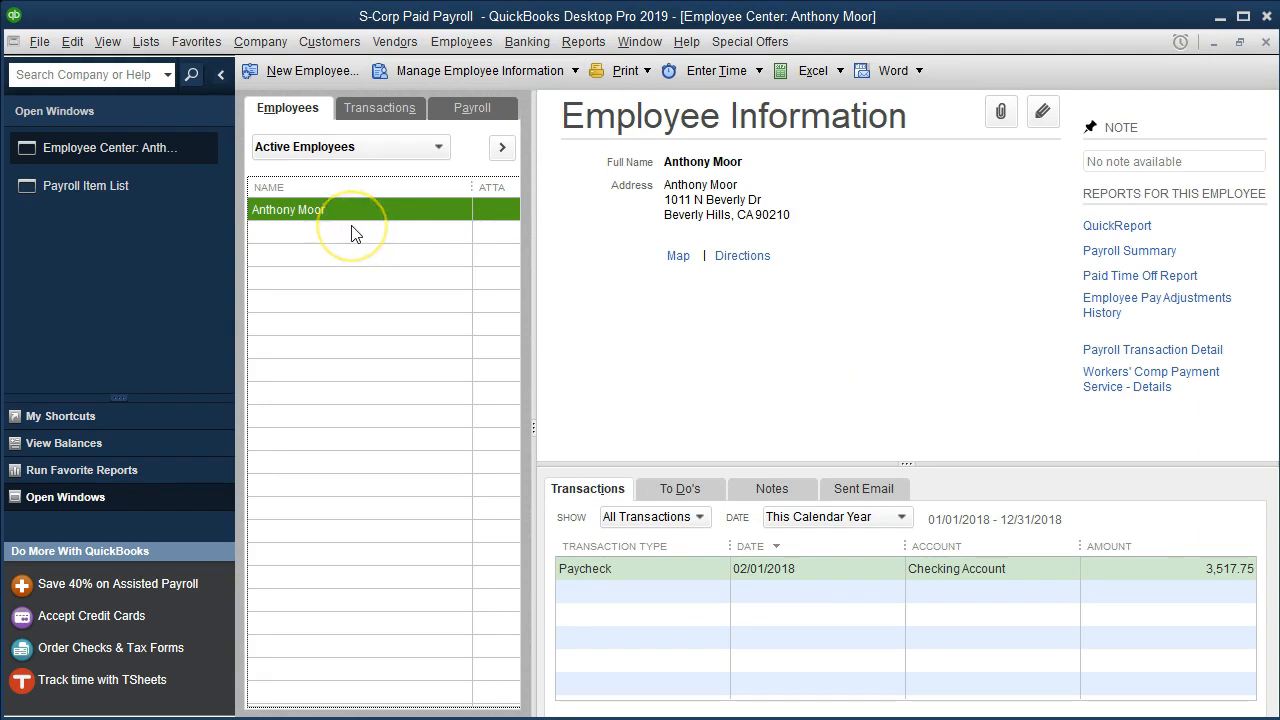
mouse_move(356, 232)
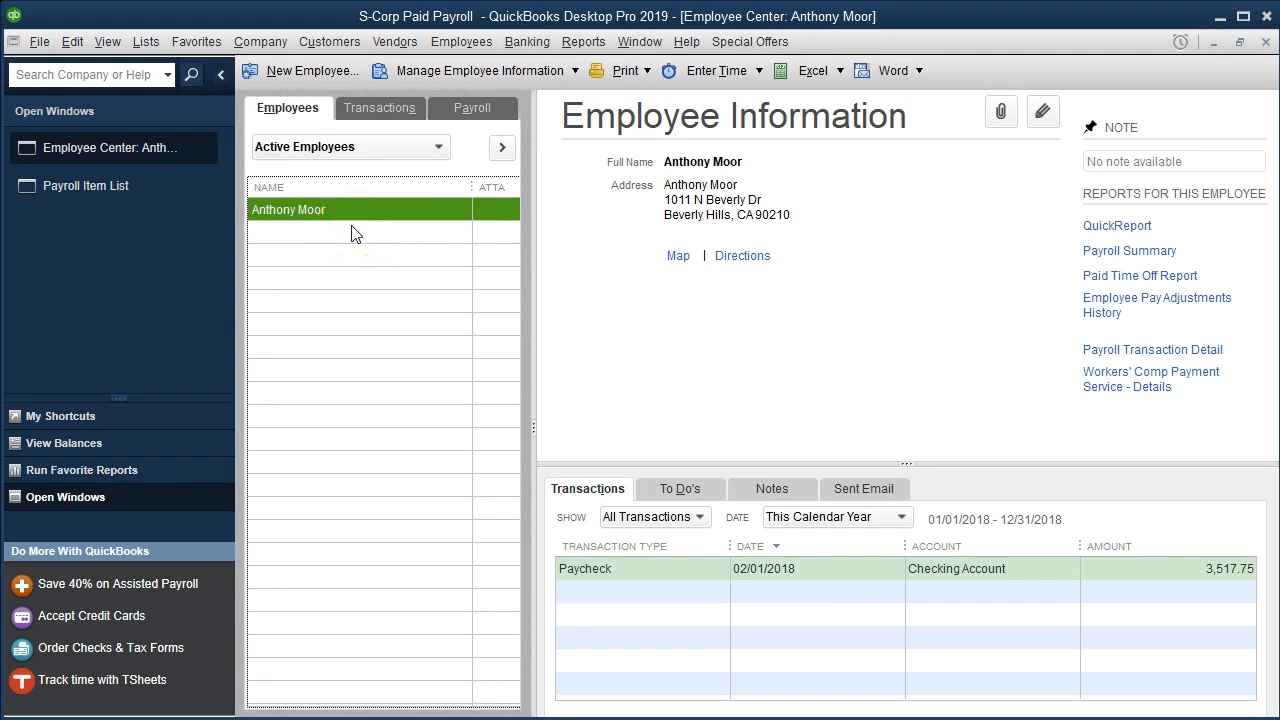
mouse_move(364, 240)
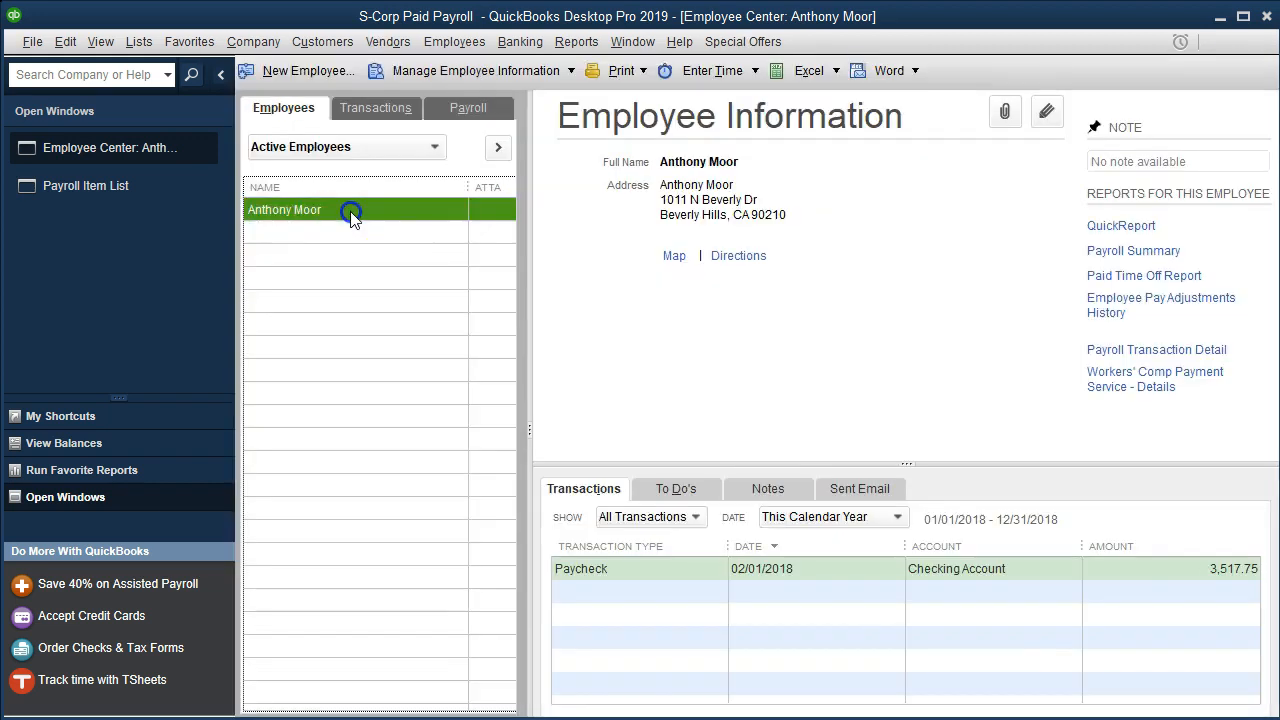
double_click(284, 210)
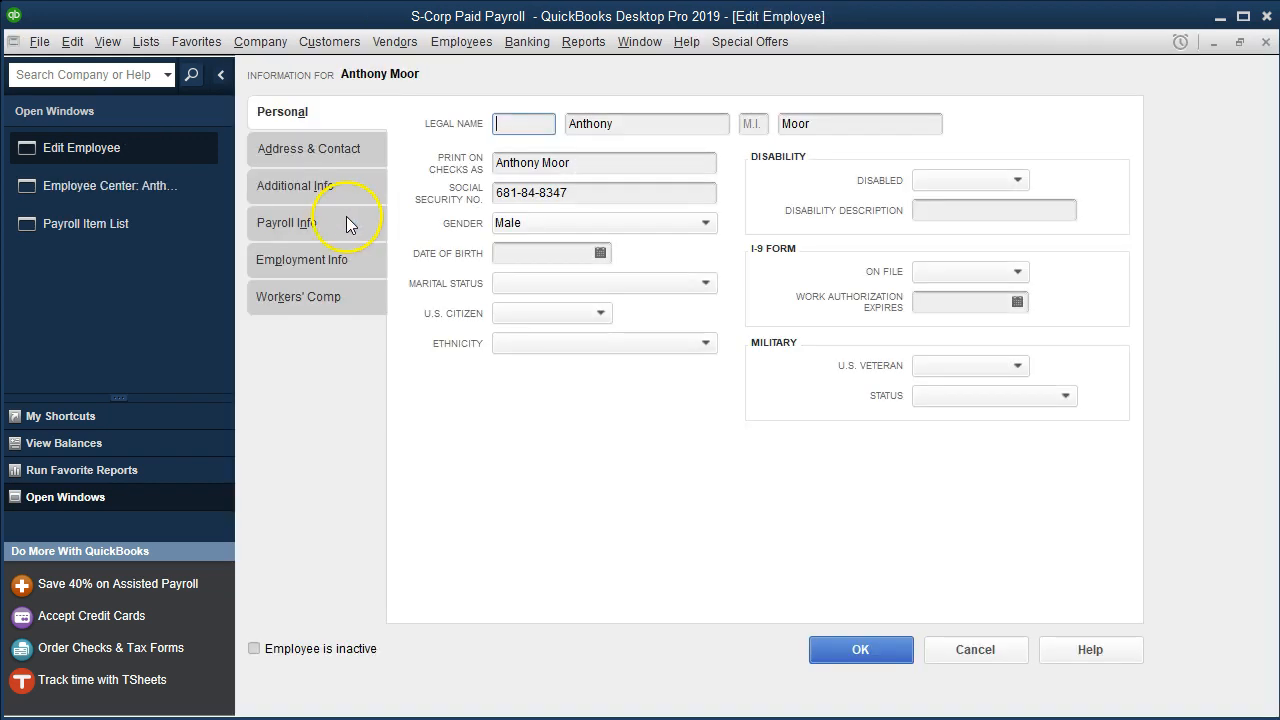
mouse_move(304, 278)
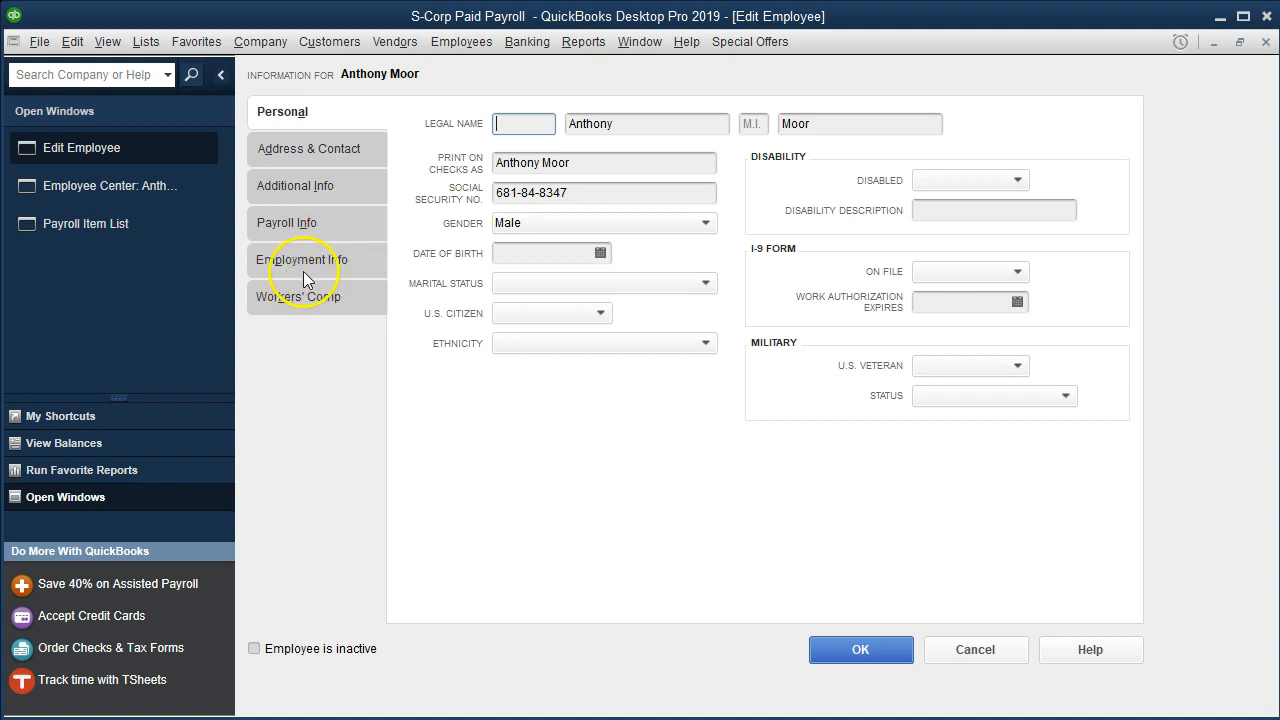
click(304, 260)
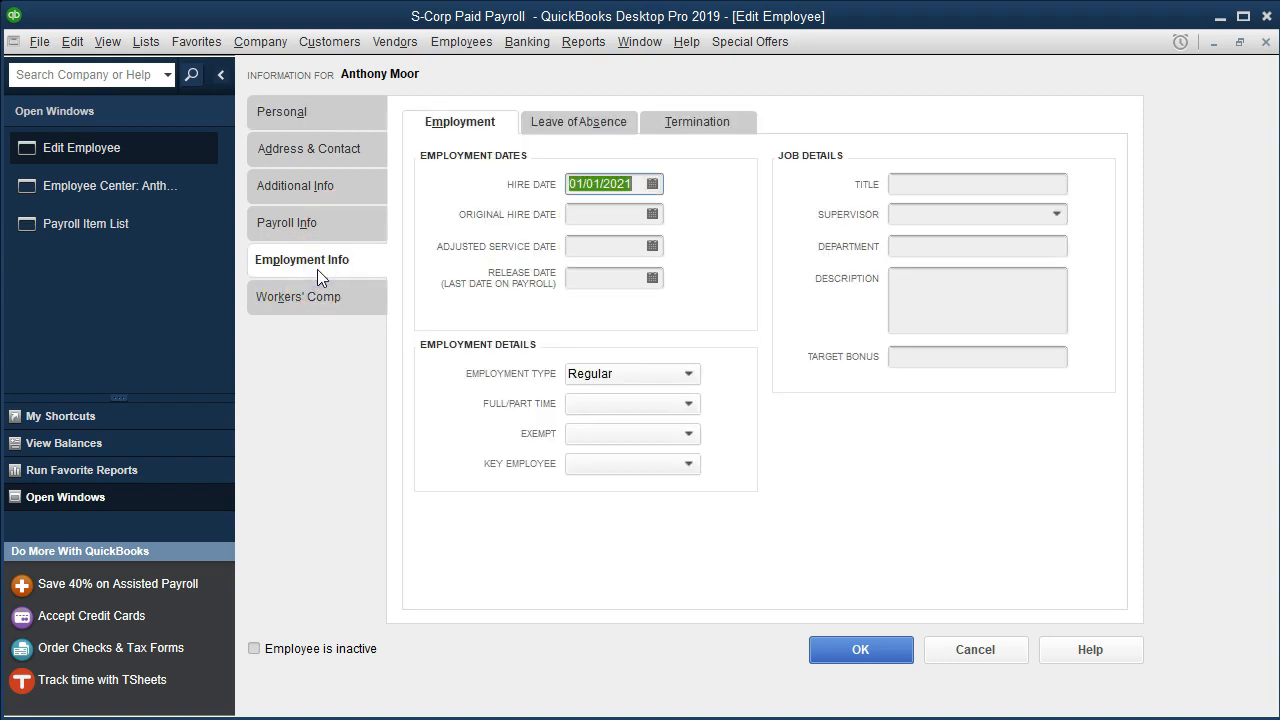
click(288, 222)
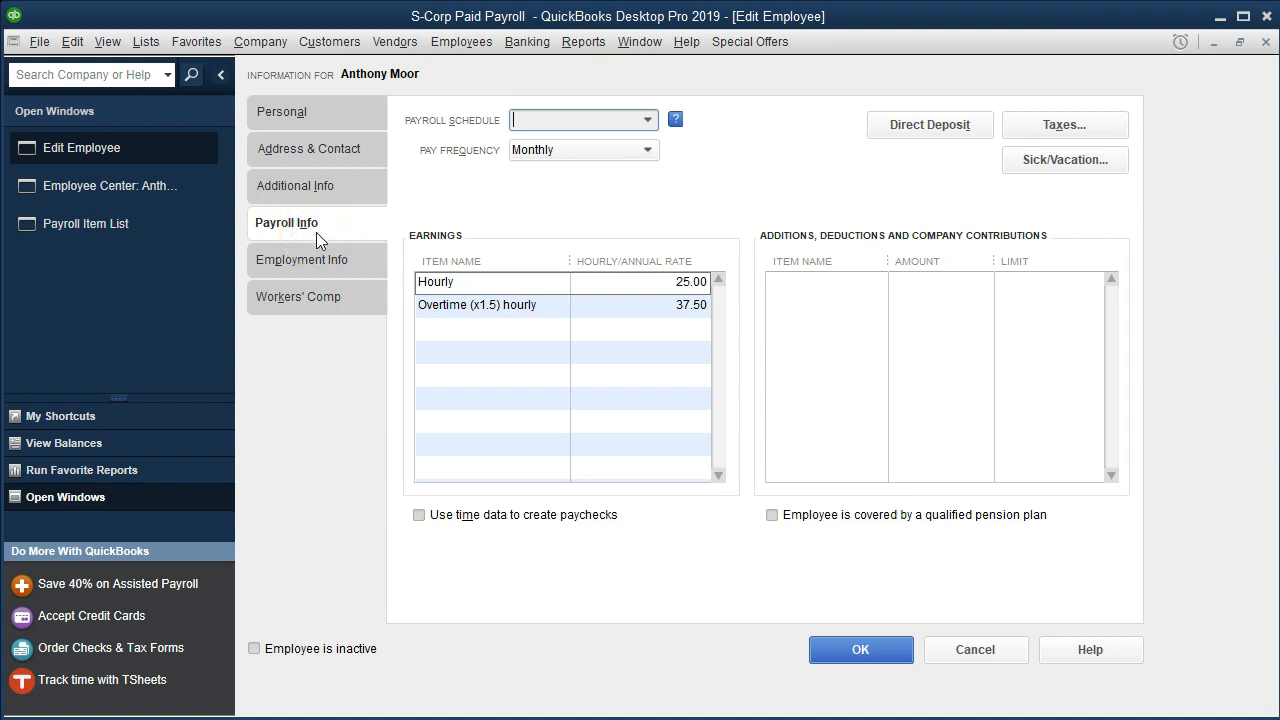
mouse_move(842, 284)
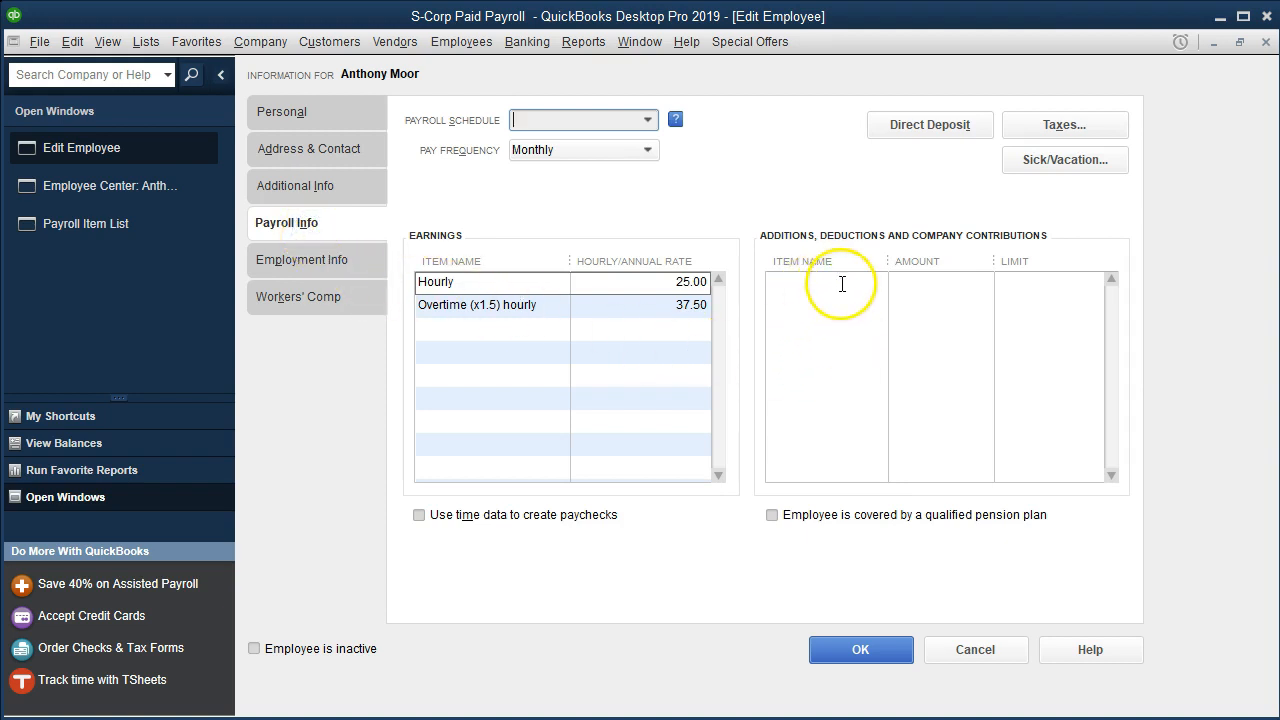
mouse_move(958, 248)
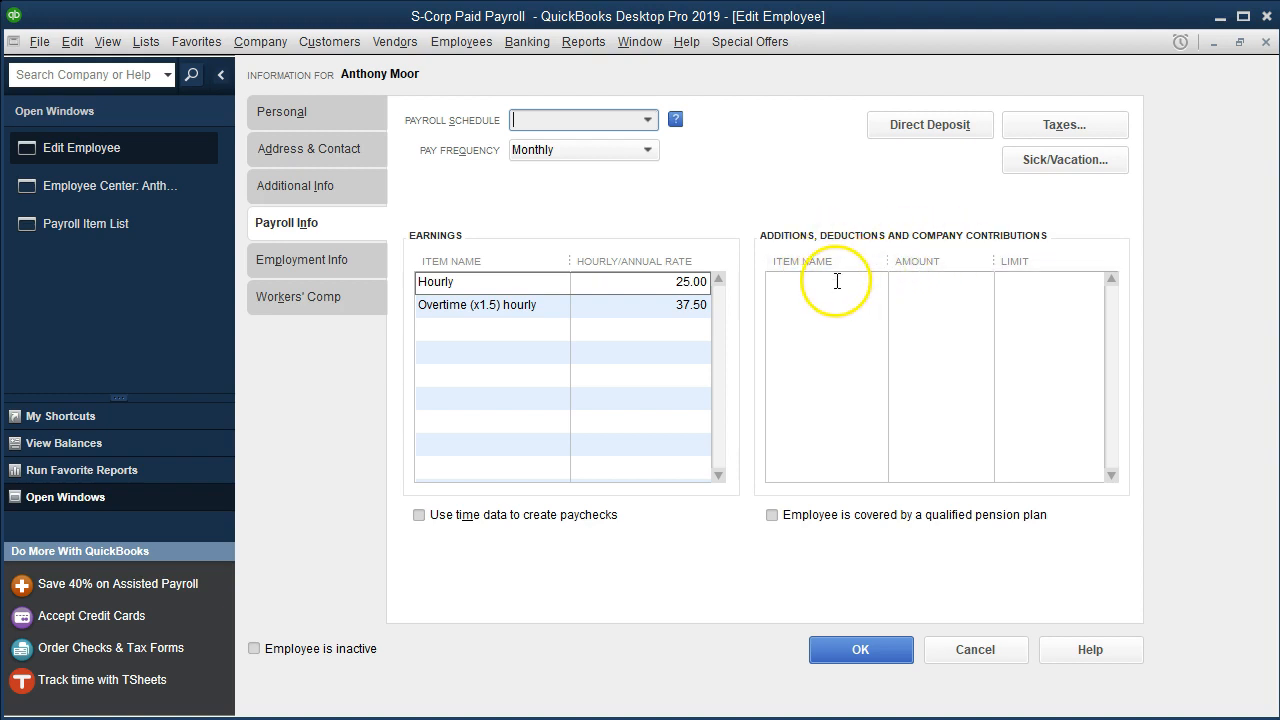
click(824, 284)
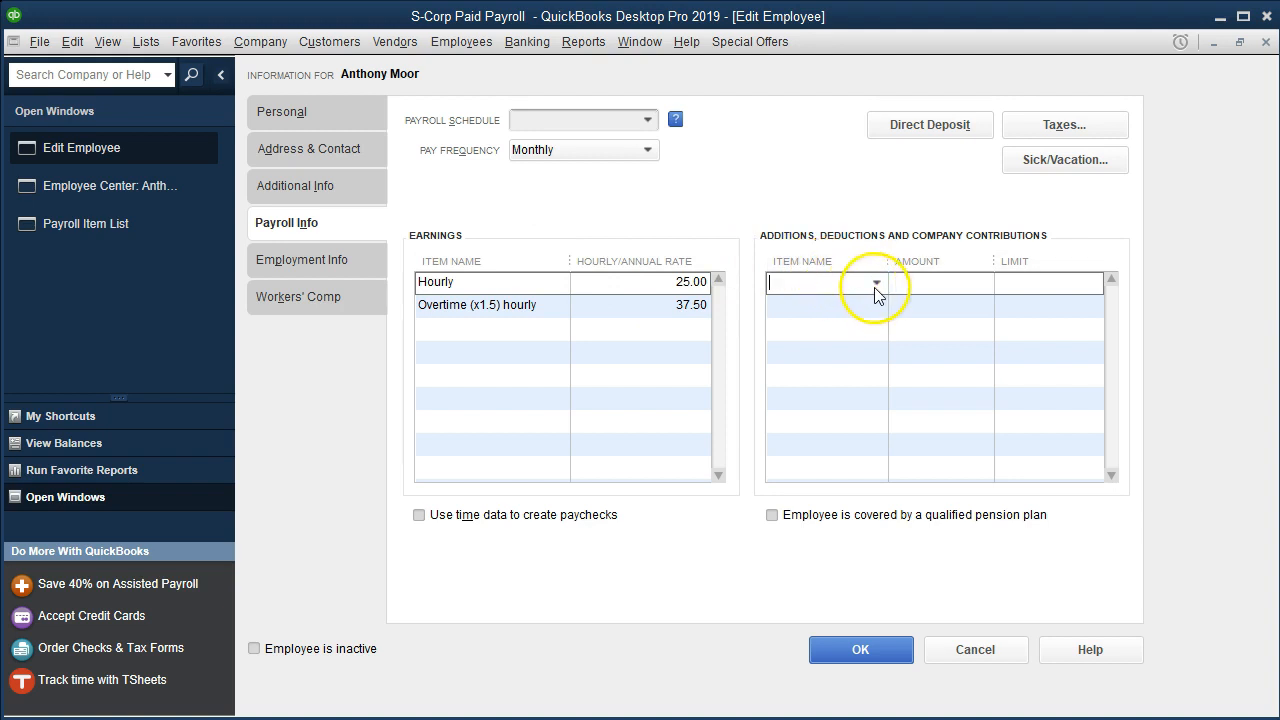
click(876, 284)
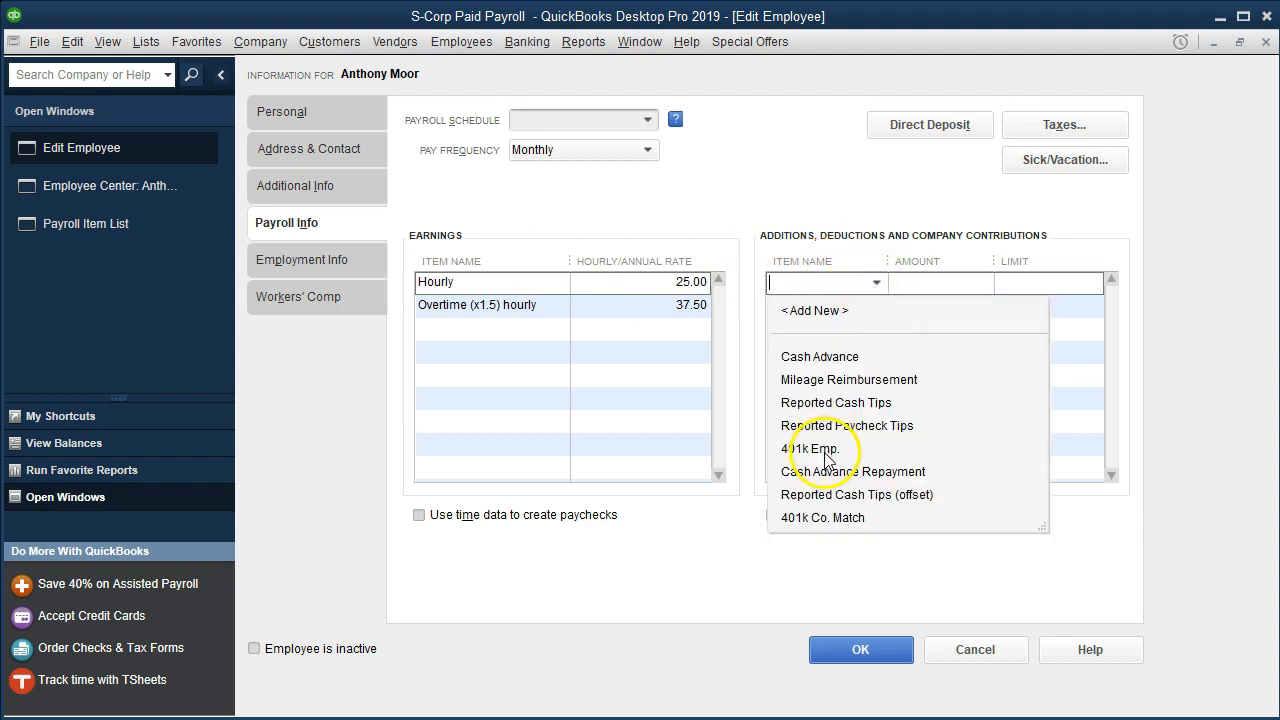
mouse_move(844, 458)
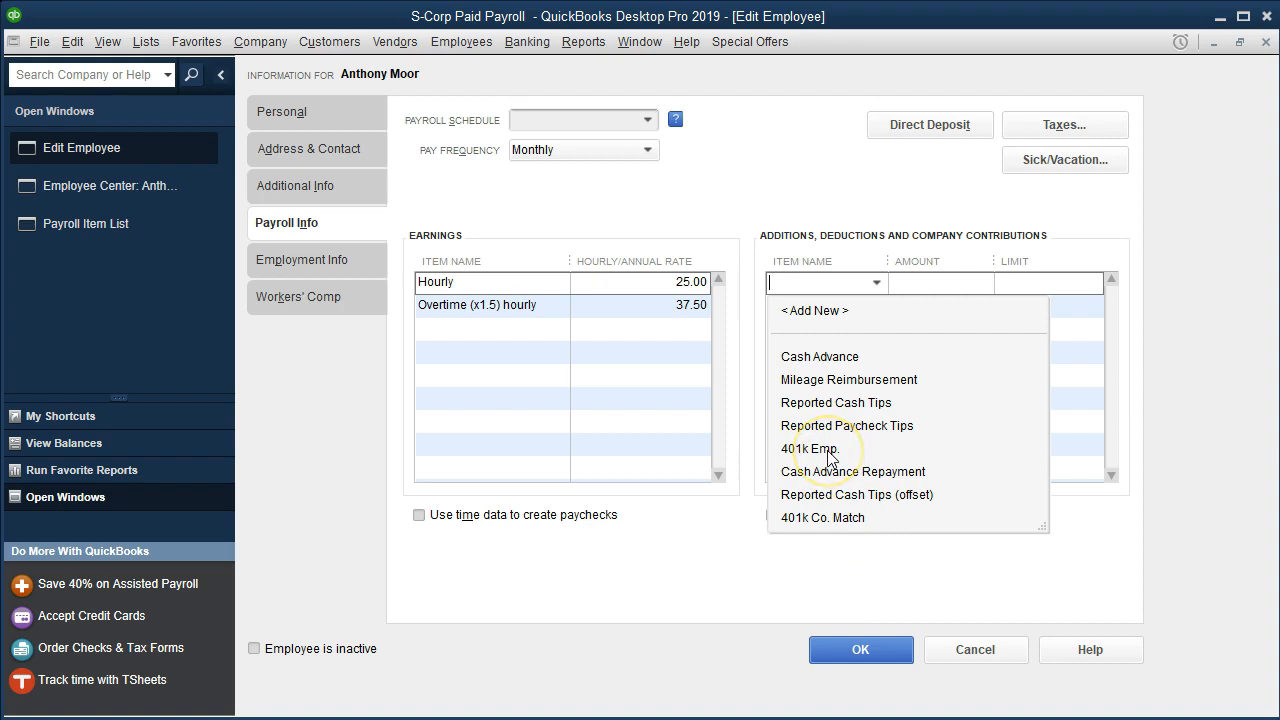
click(810, 448)
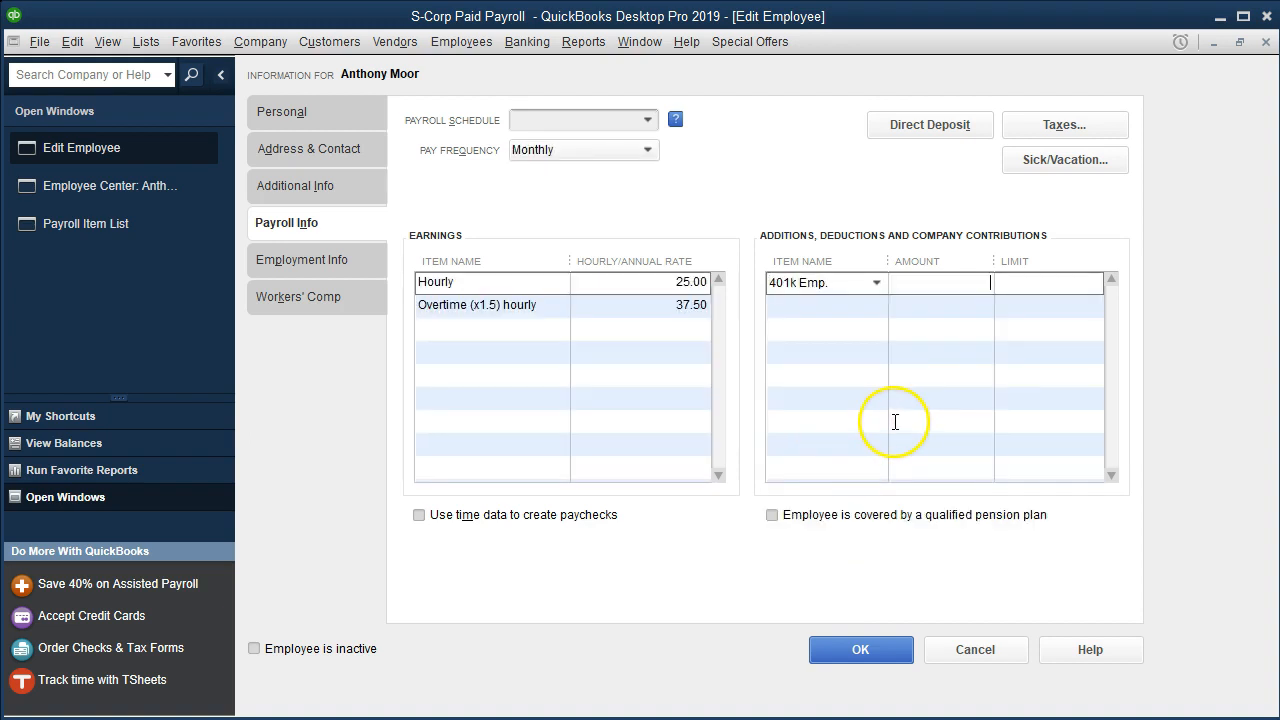
text(203.00)
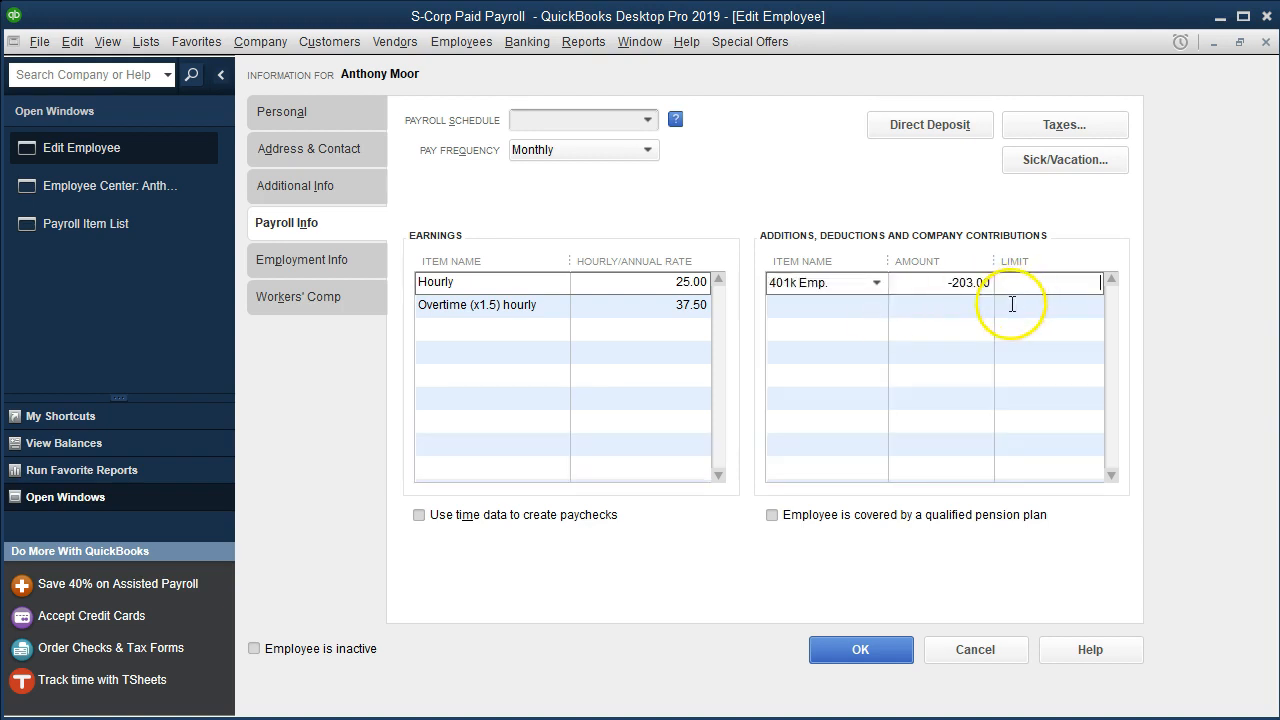
mouse_move(704, 164)
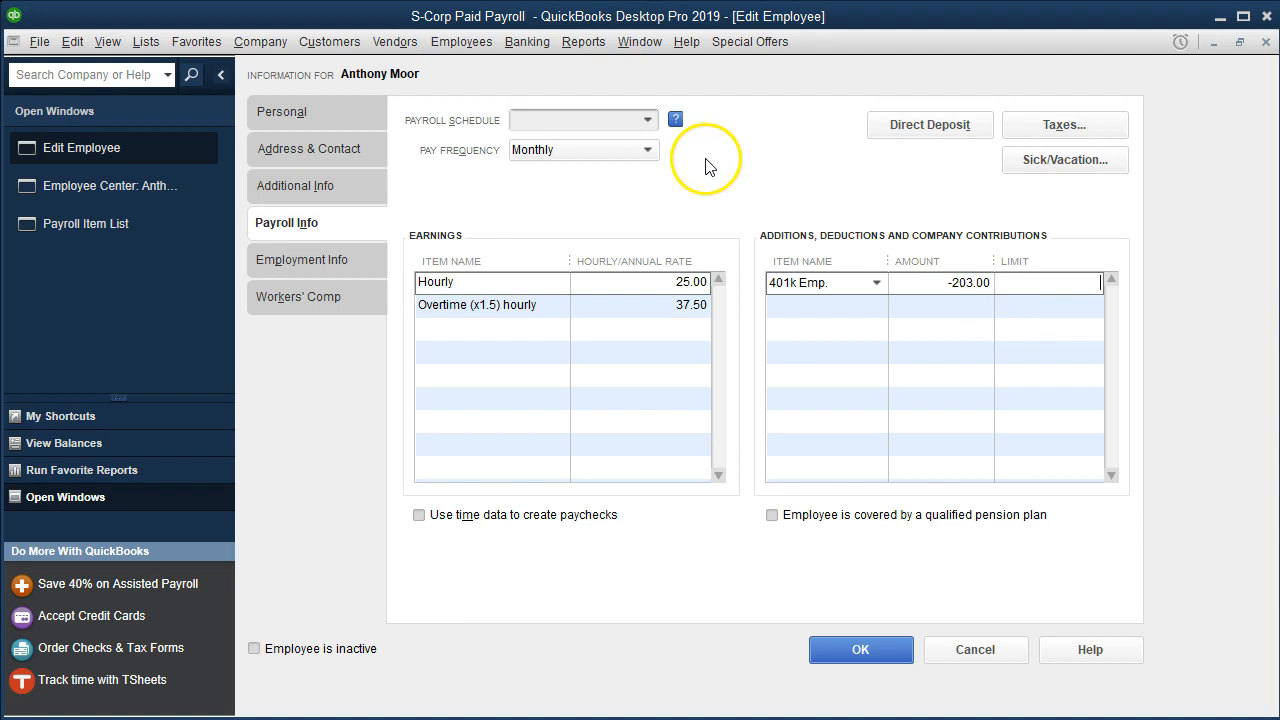
mouse_move(708, 164)
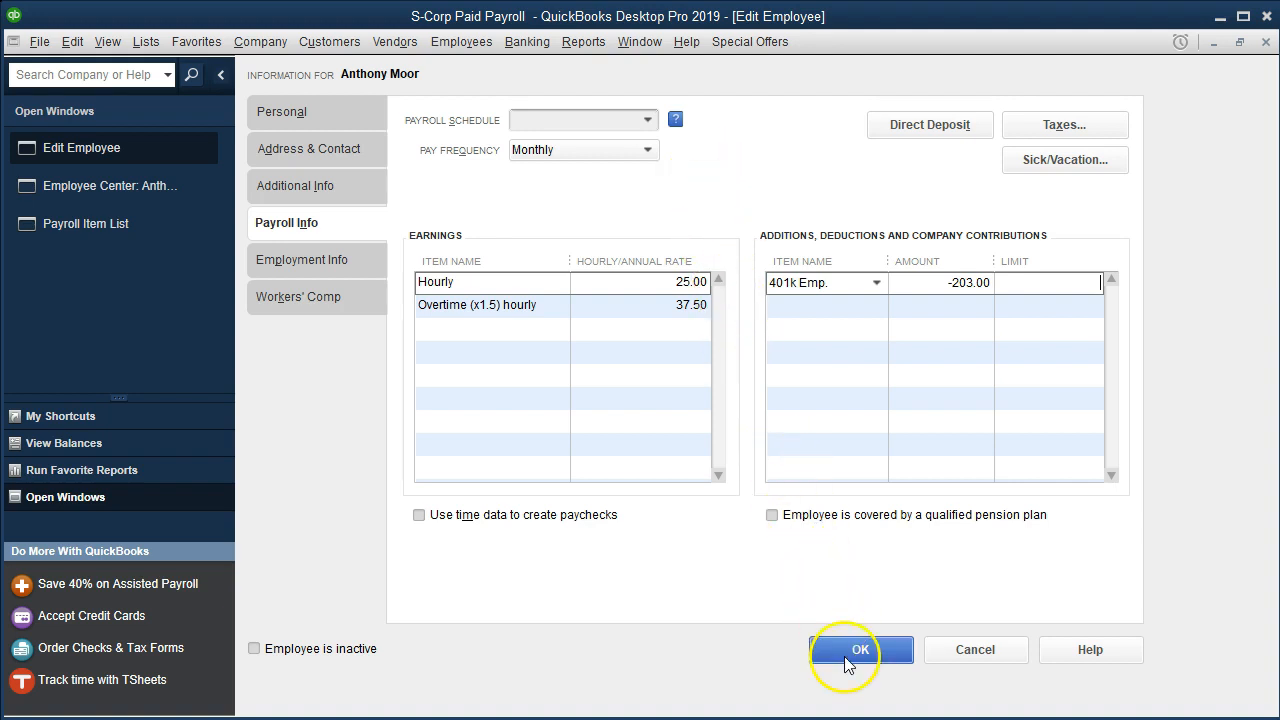
click(860, 648)
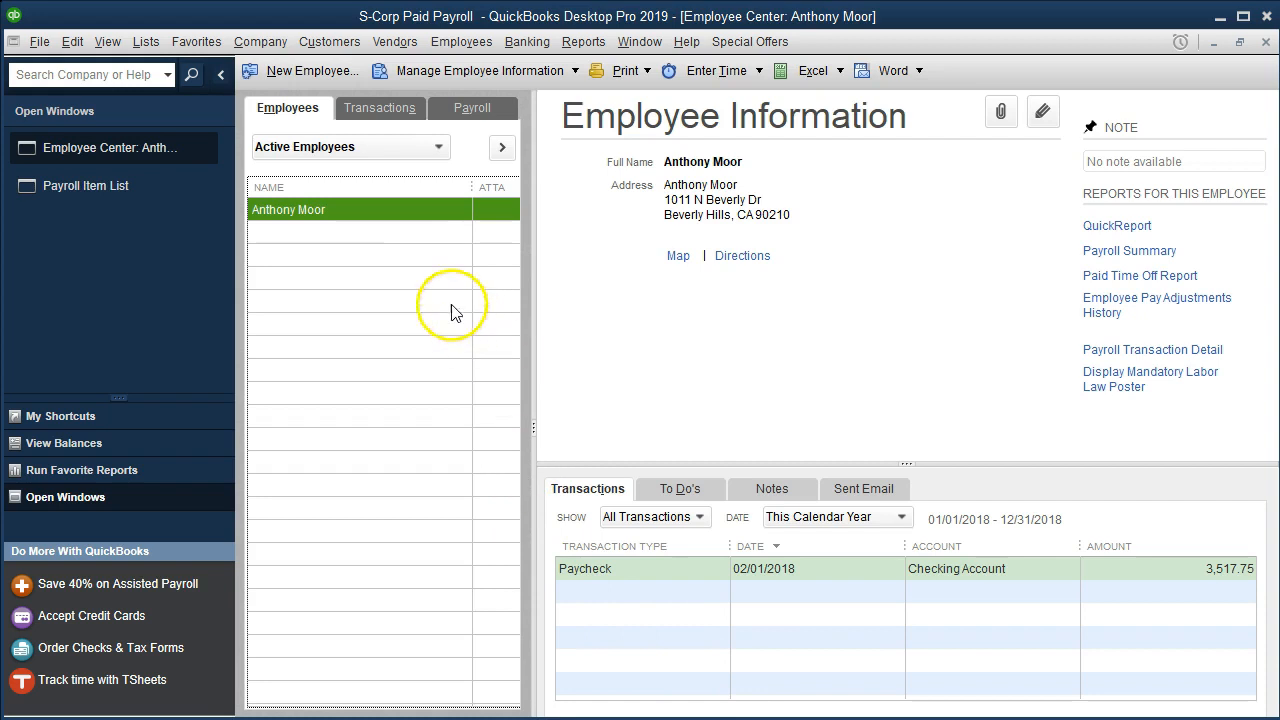
mouse_move(428, 270)
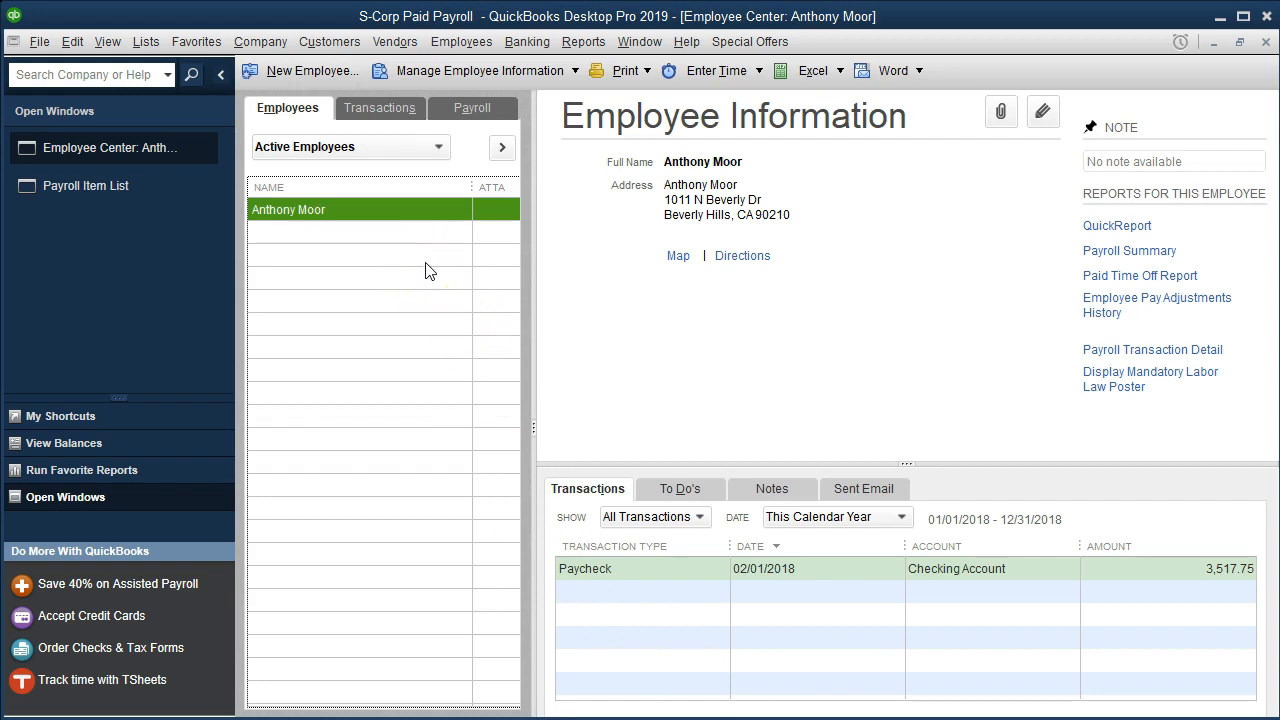